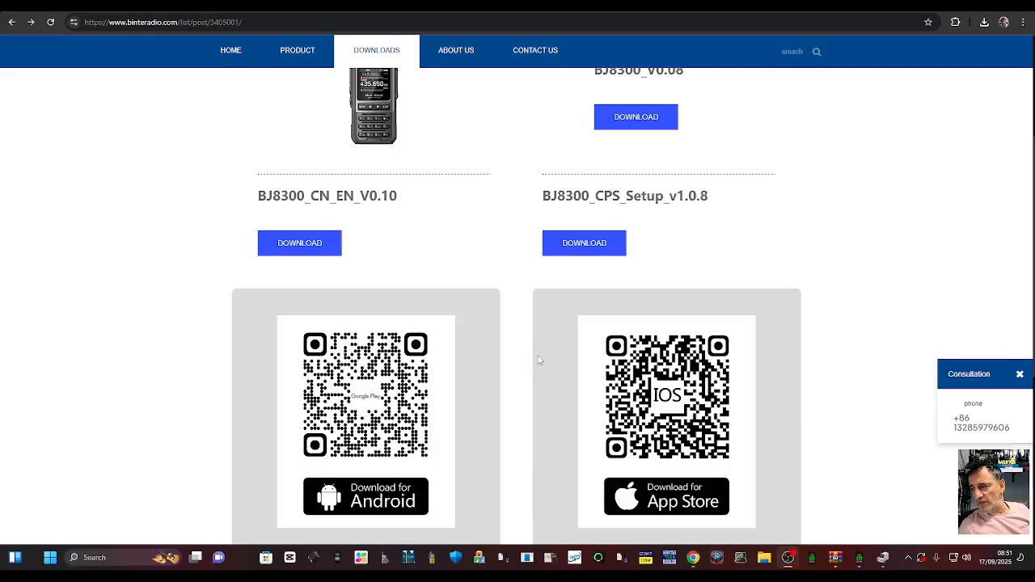
mouse_move(545, 394)
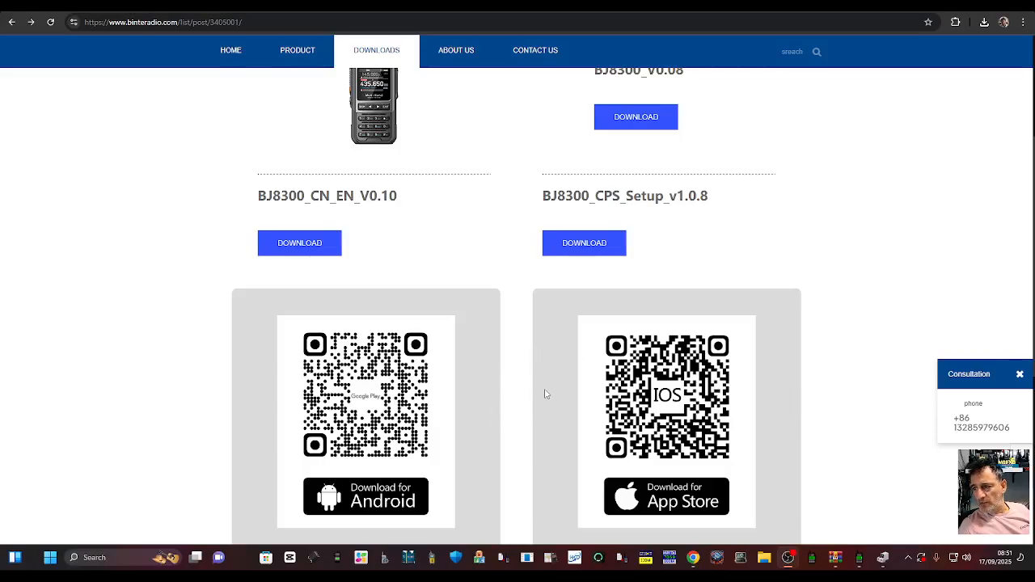
mouse_move(538, 393)
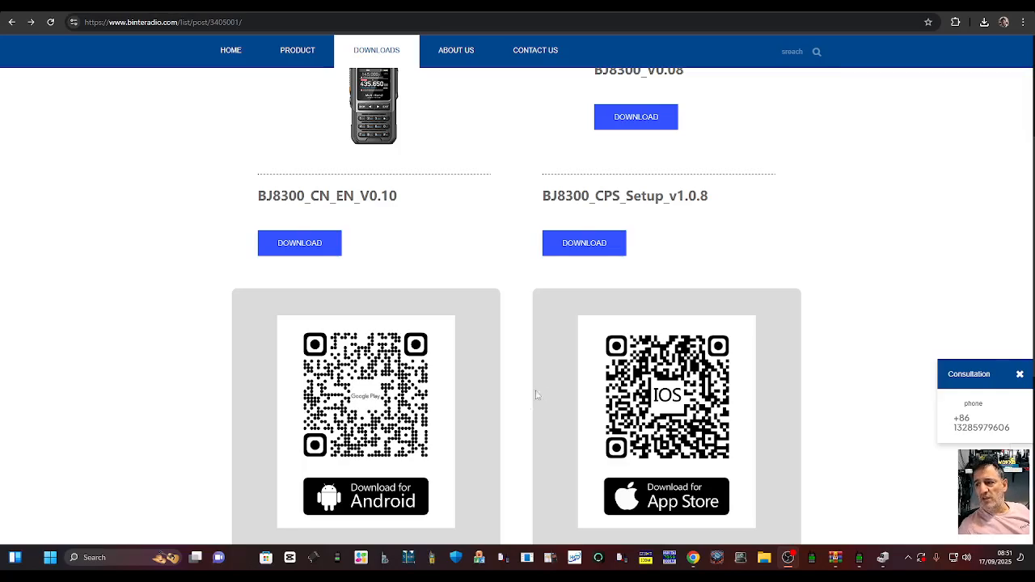
mouse_move(850, 408)
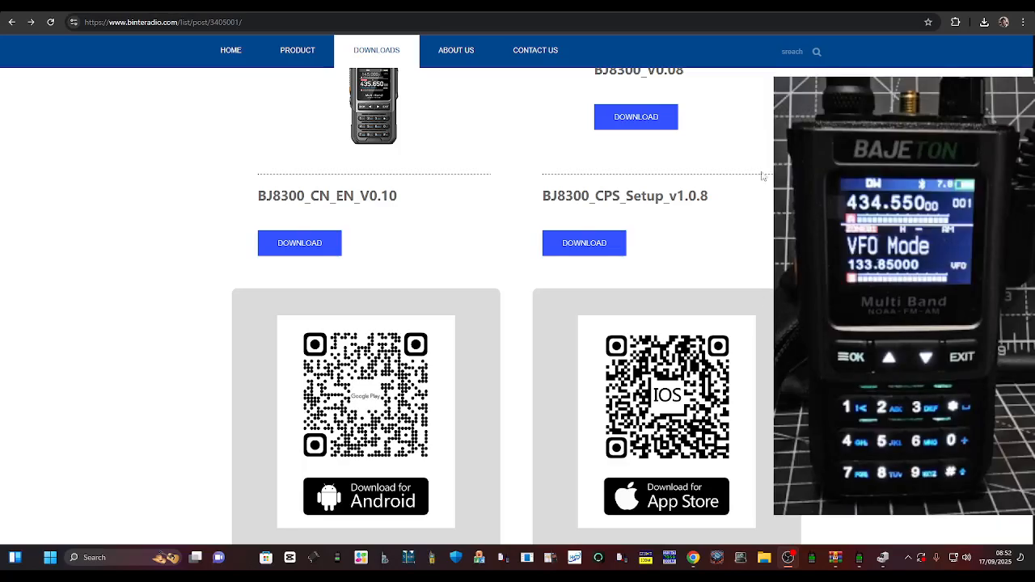
mouse_move(760, 174)
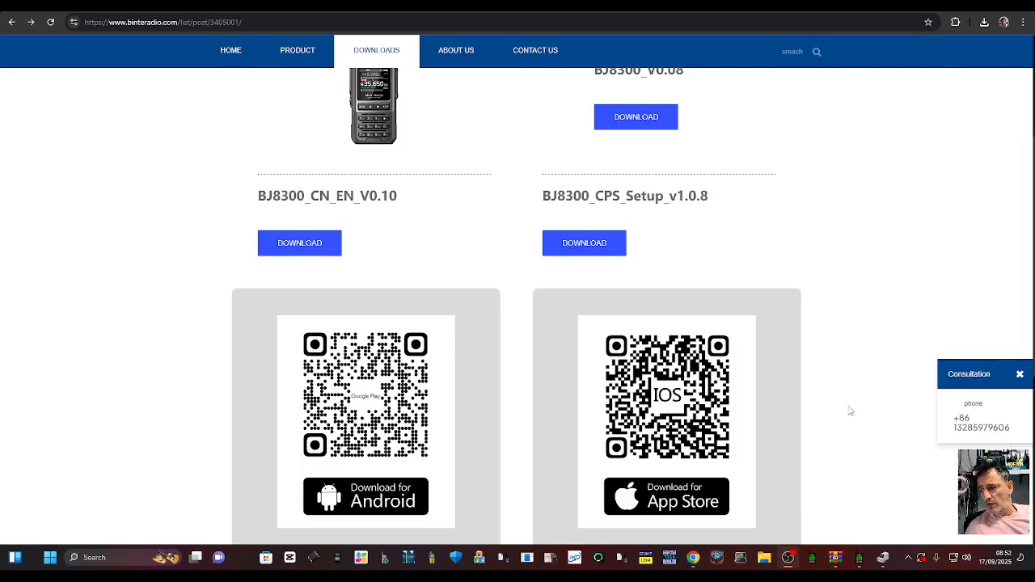
mouse_move(798, 15)
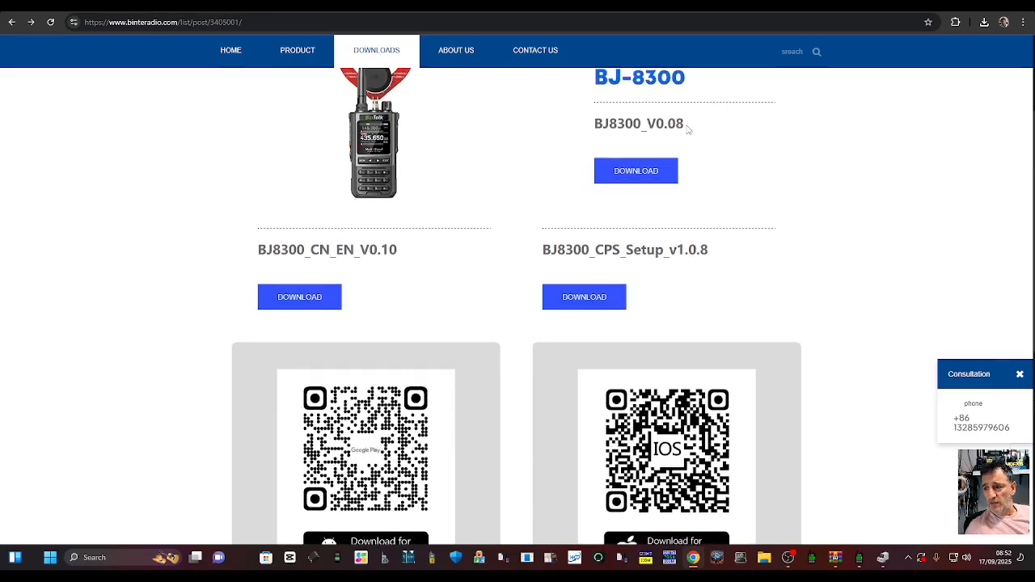
- Scroll the binteradio Downloads page and download one of the BJ8300 files
scroll("down", 3)
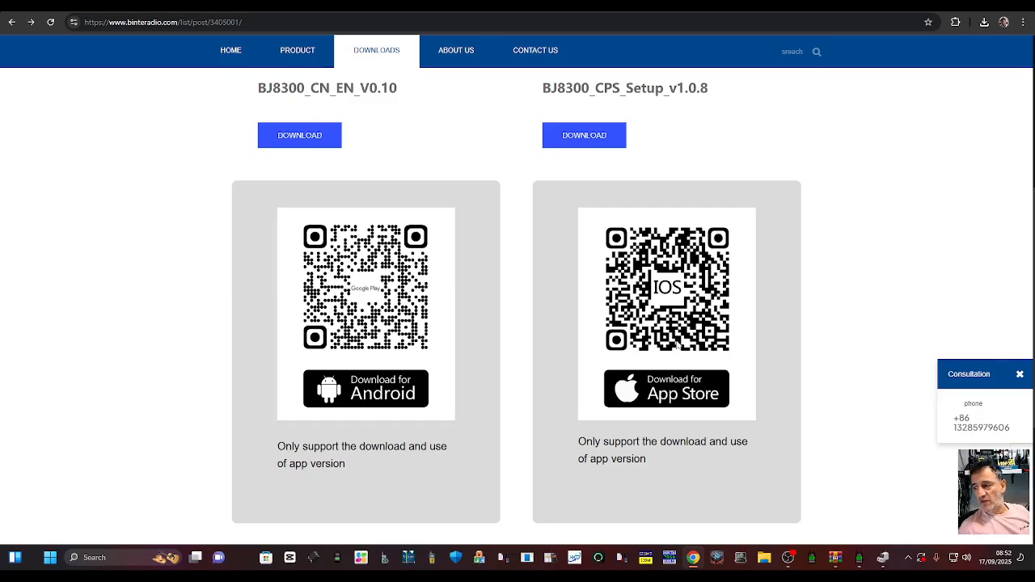
scroll("down", 3)
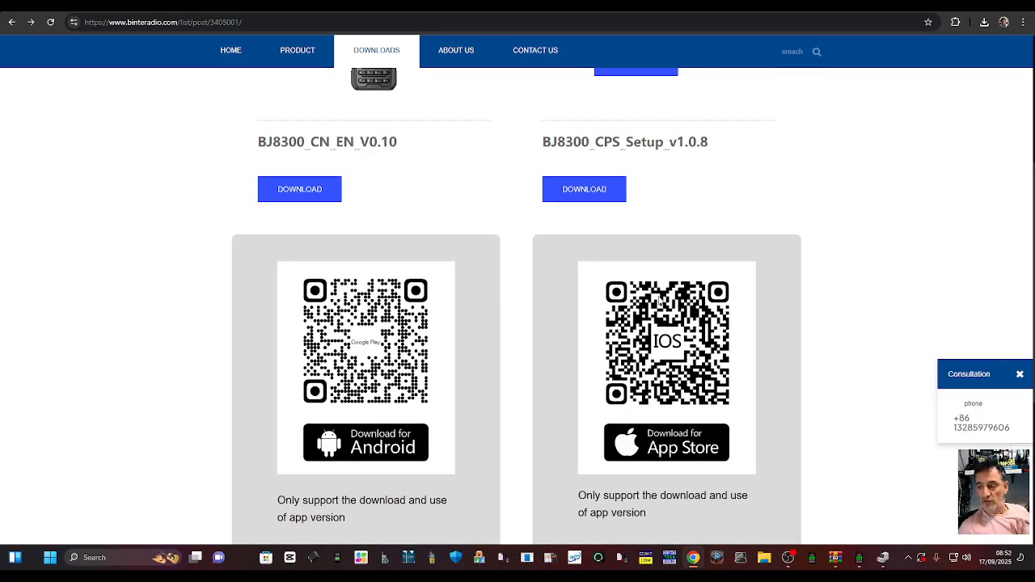
mouse_move(678, 271)
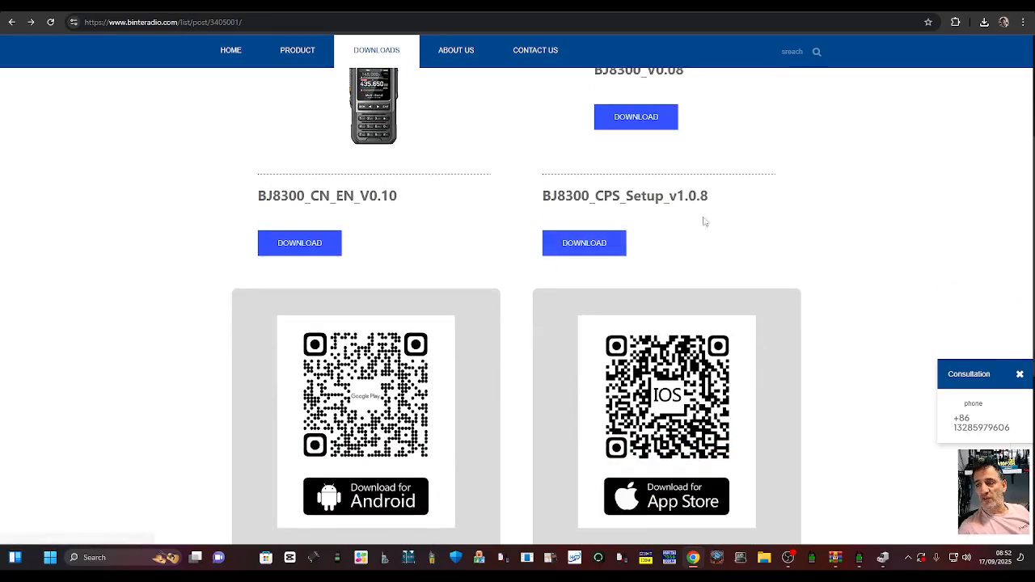
mouse_move(415, 234)
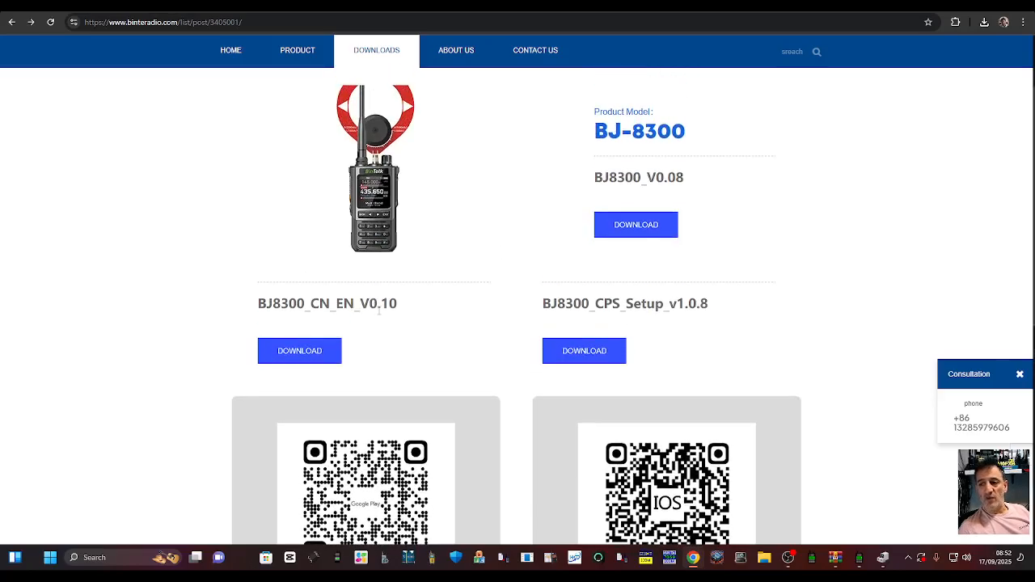
left_click(299, 350)
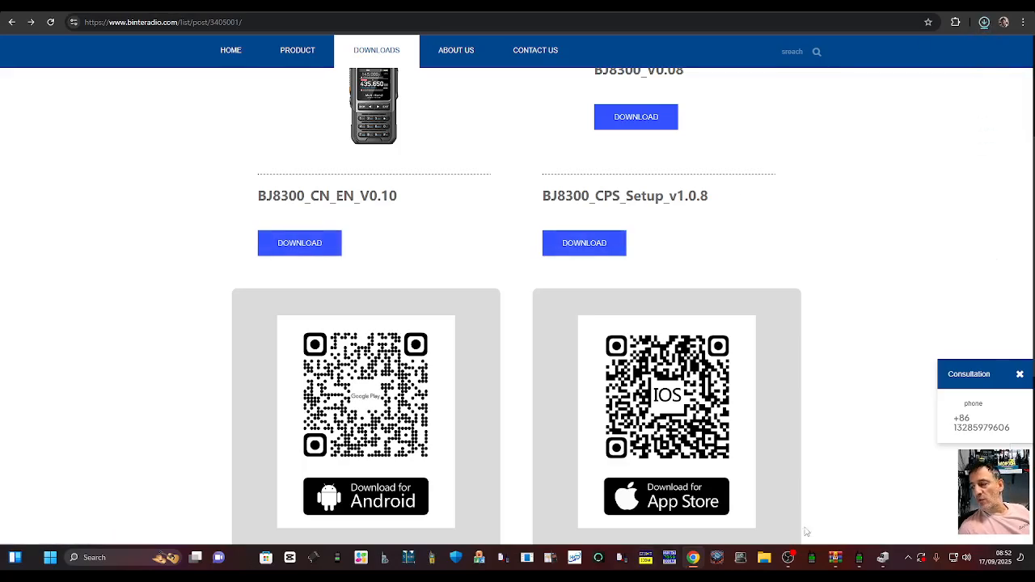
left_click(584, 243)
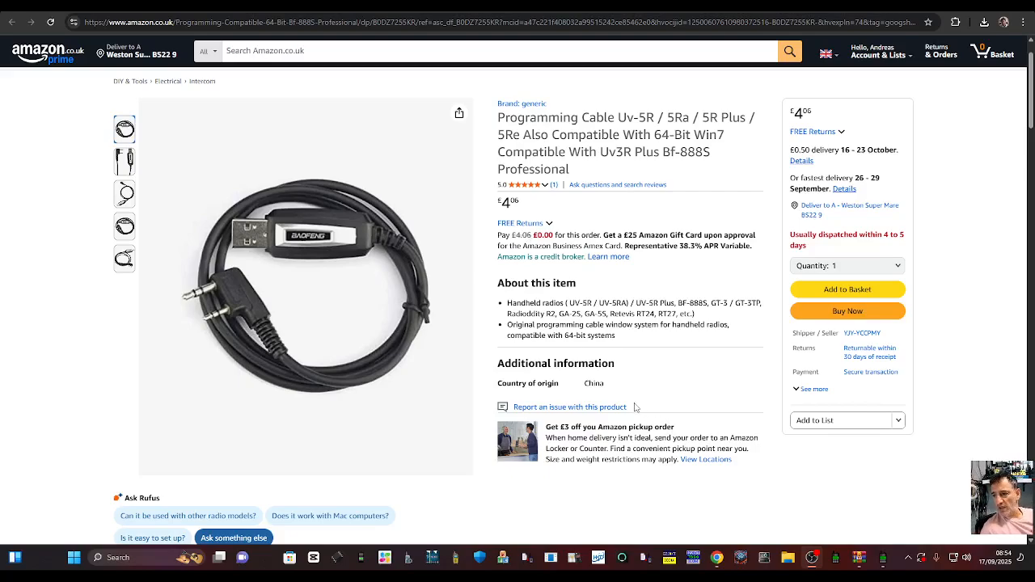
mouse_move(318, 281)
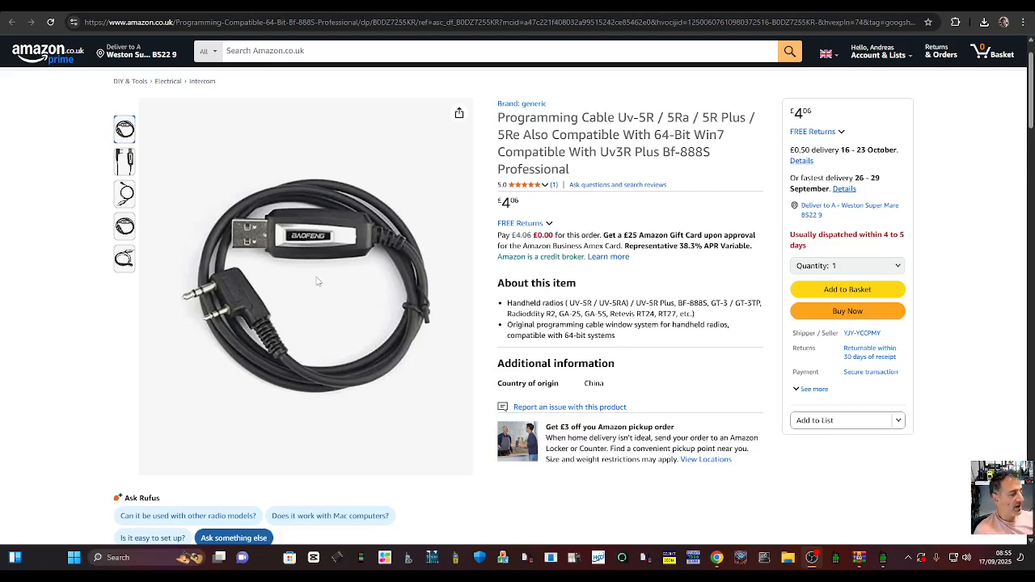
mouse_move(721, 486)
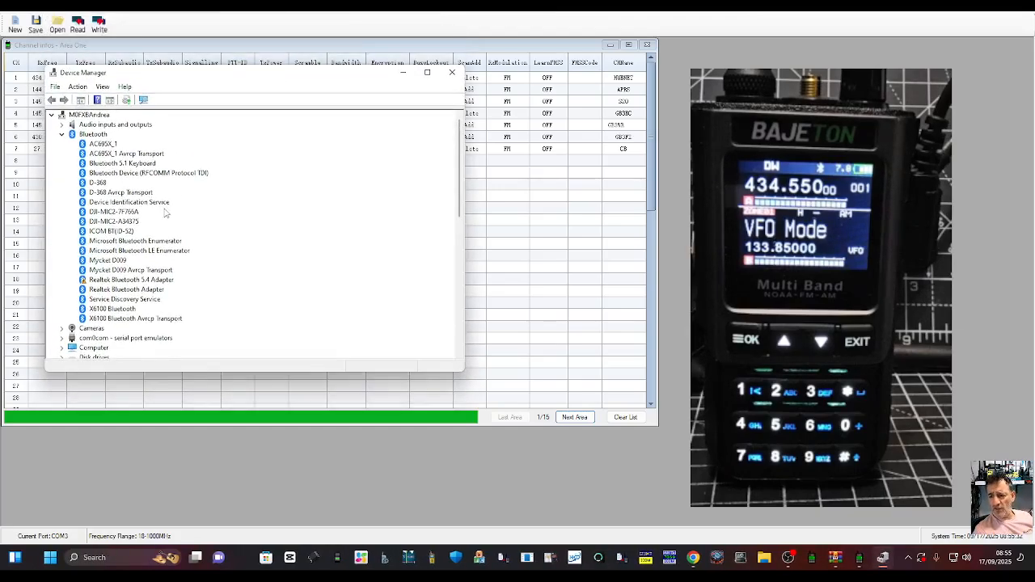
- Verify USB-SERIAL CH340 is listed on COM3 under Ports, then close Device Manager
scroll("down", 3)
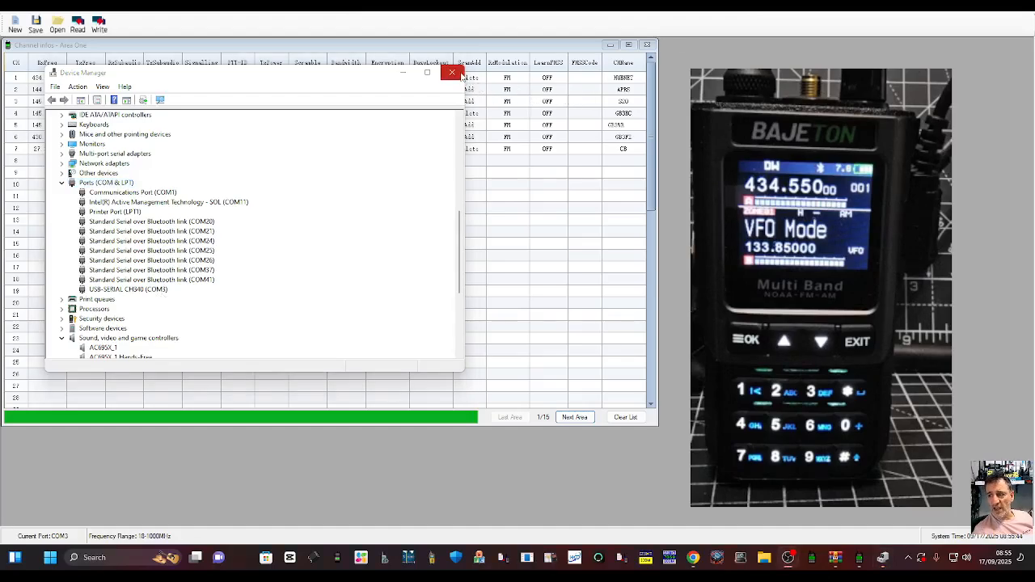
left_click(452, 72)
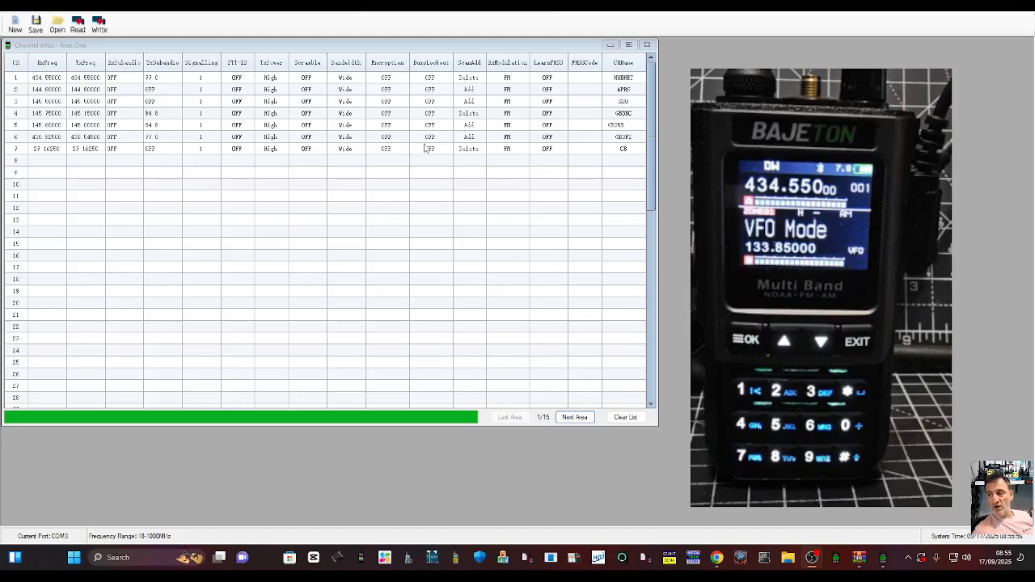
mouse_move(552, 260)
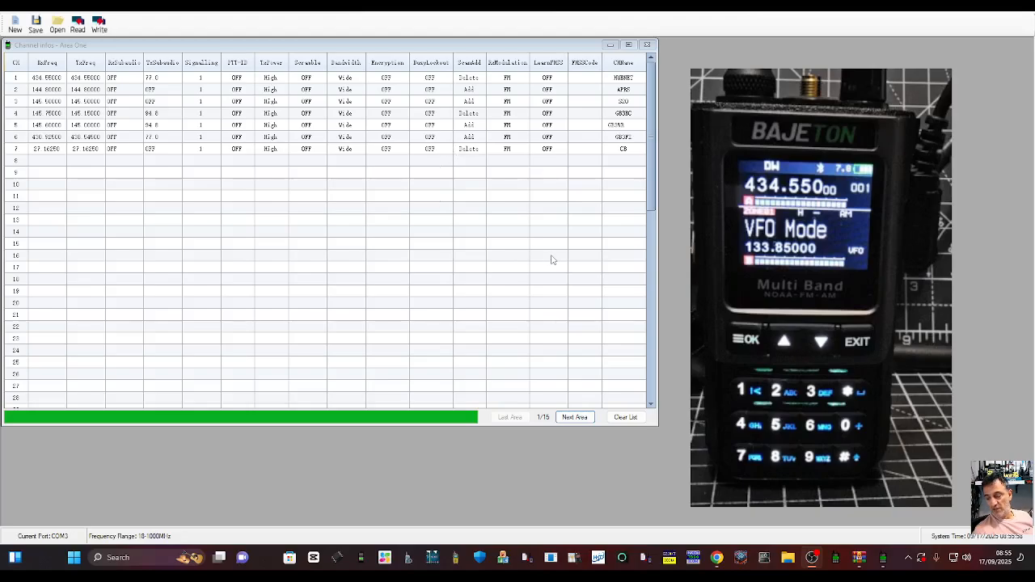
mouse_move(491, 273)
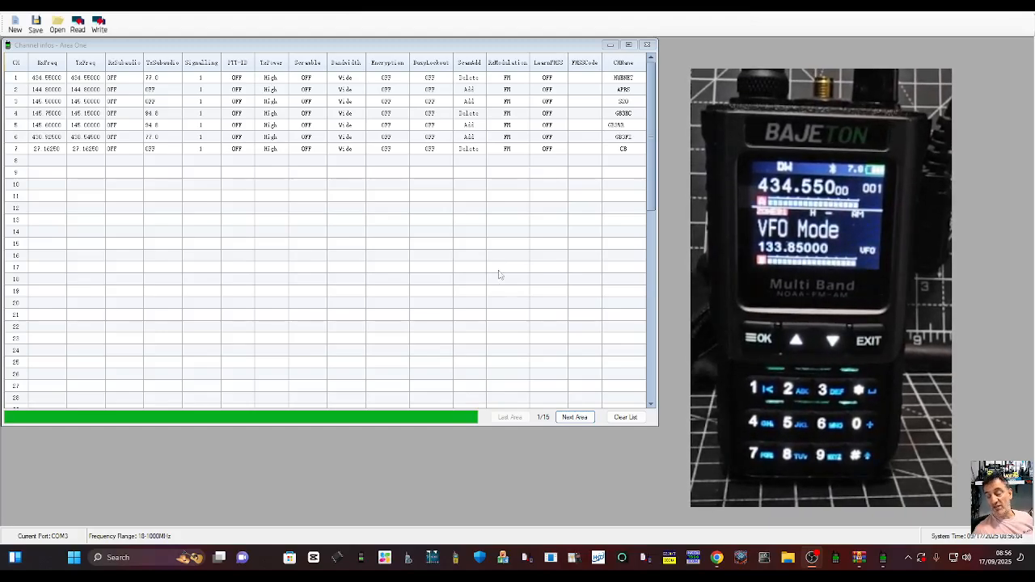
mouse_move(633, 240)
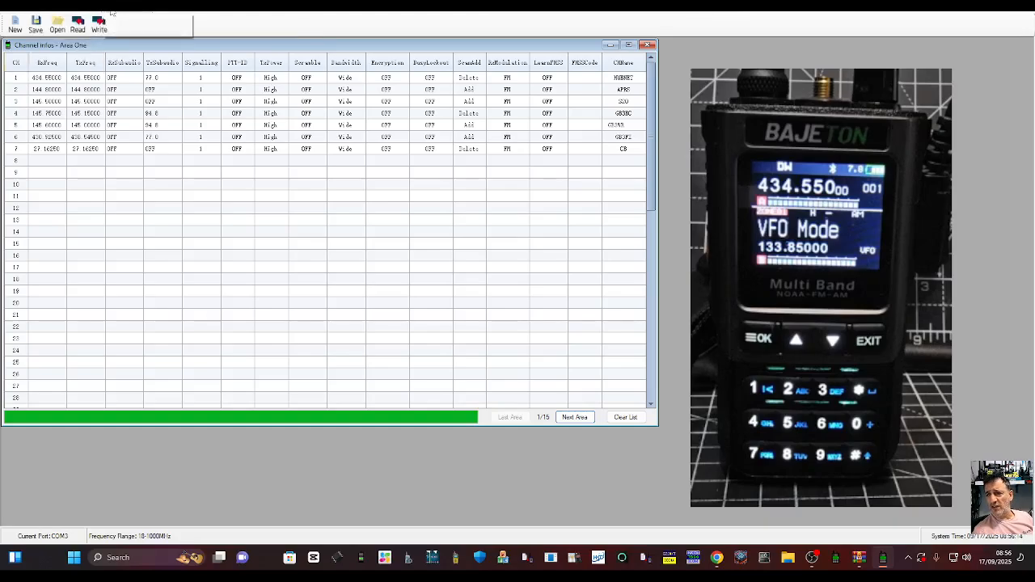
- Keep COM3 selected in Setting > Serial Port and confirm with OK
left_click(117, 12)
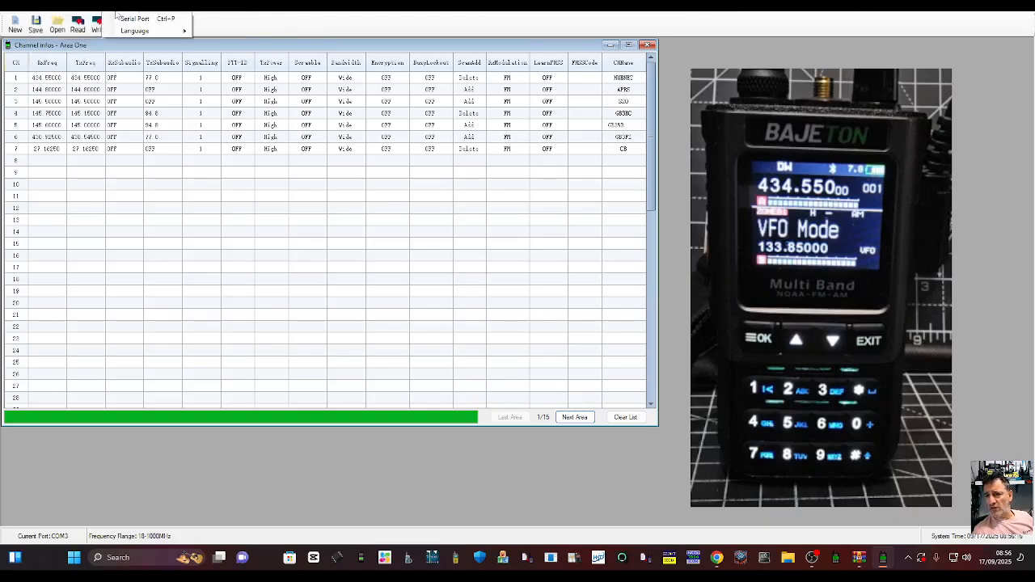
left_click(135, 17)
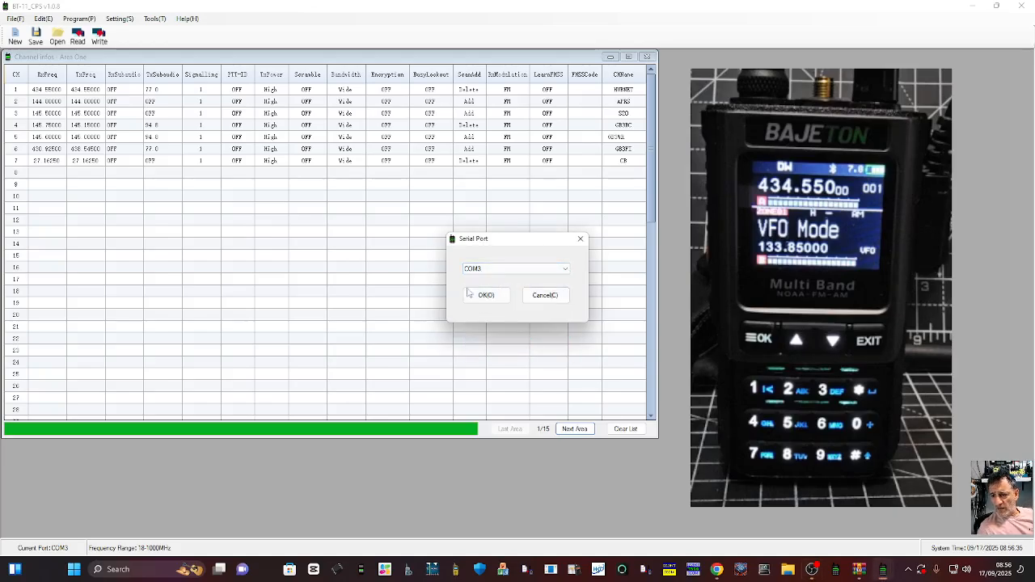
left_click(486, 295)
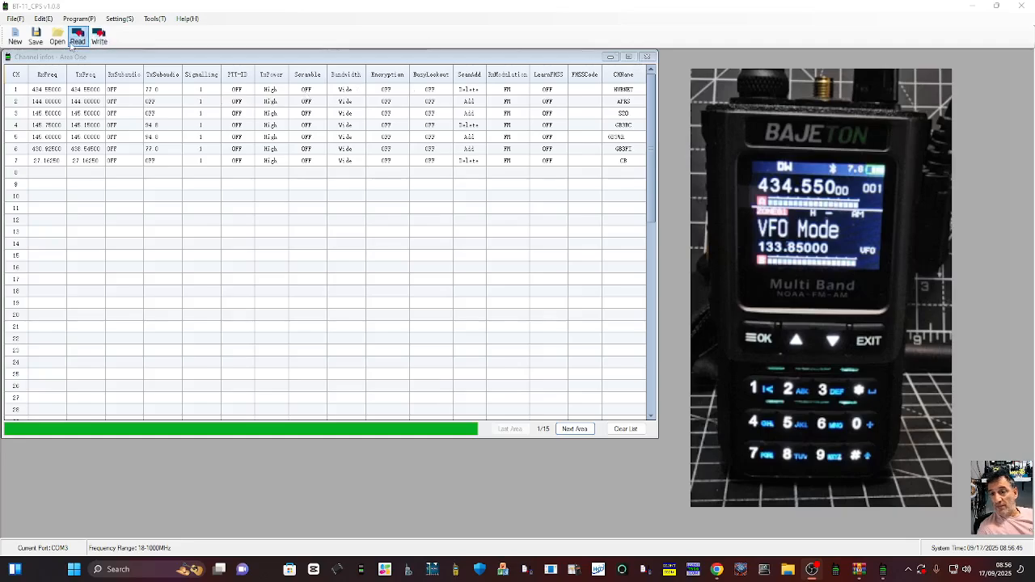
- Read the seven-channel data from the radio and dismiss the 'Read Data Success!' prompt
left_click(78, 35)
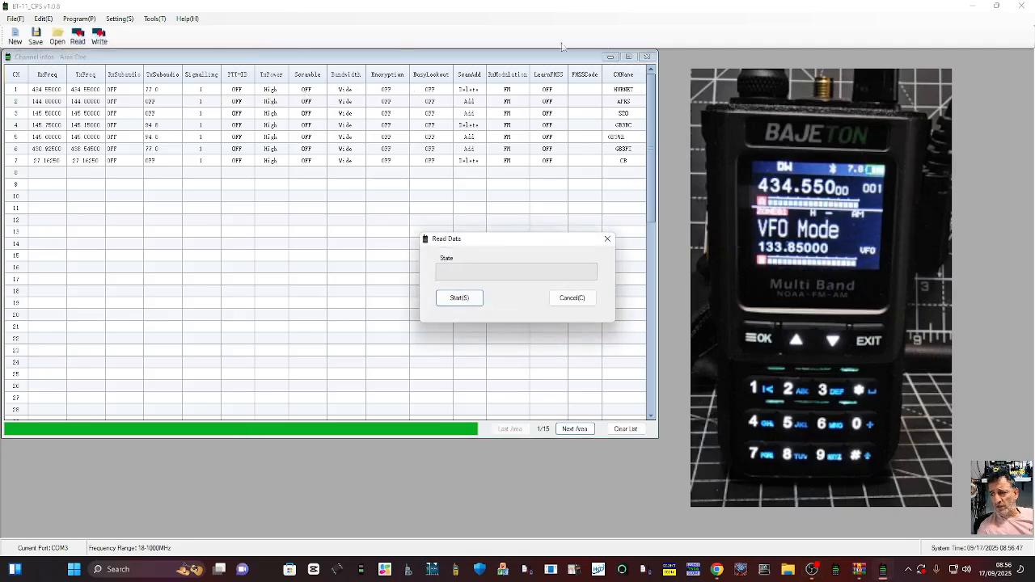
left_click(460, 298)
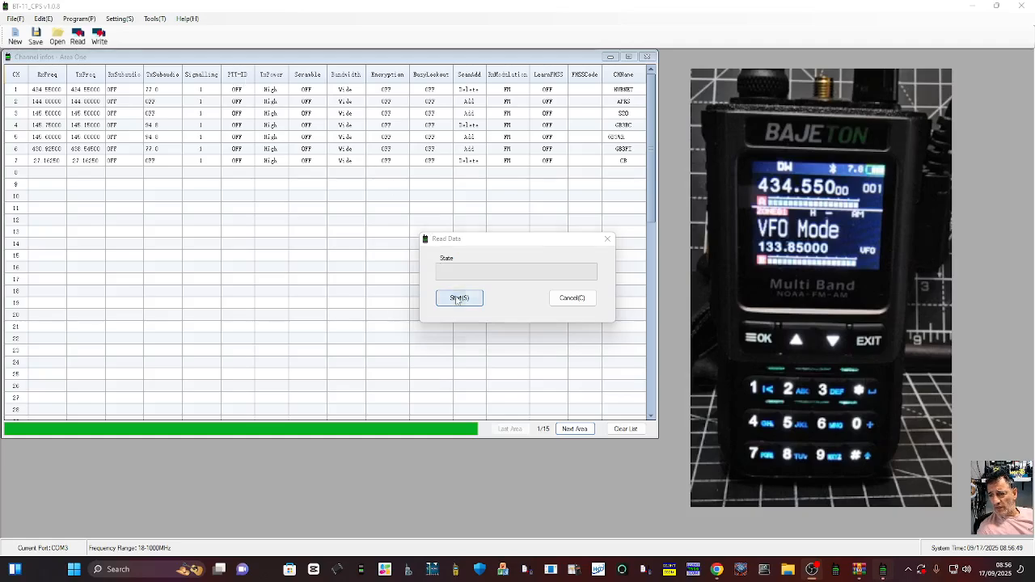
left_click(459, 297)
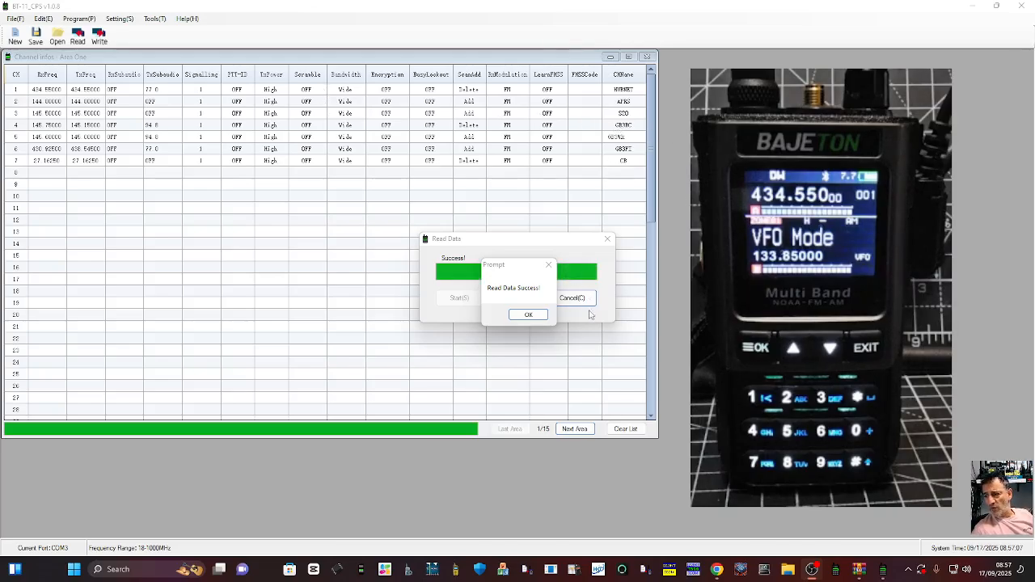
left_click(528, 315)
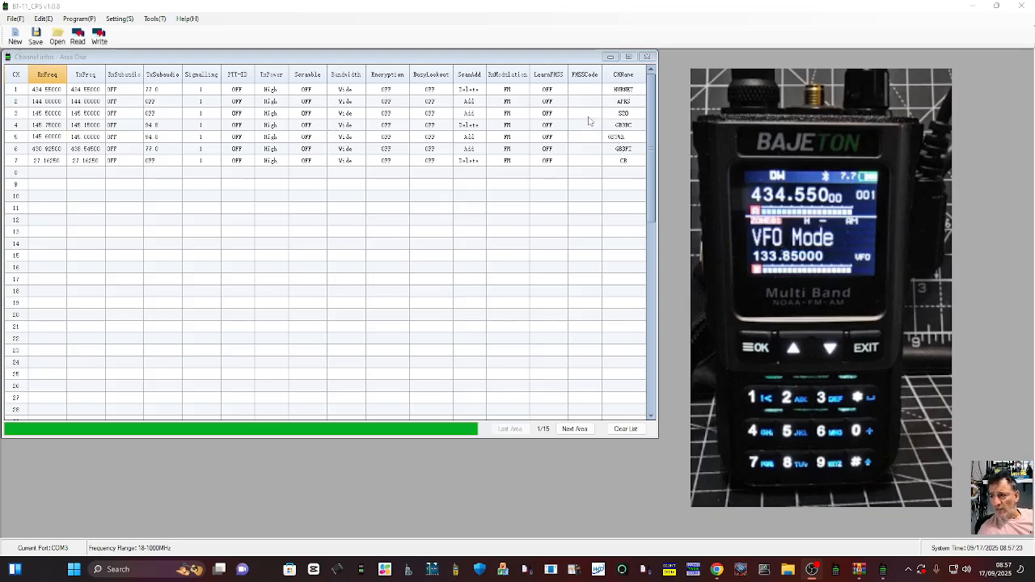
mouse_move(627, 137)
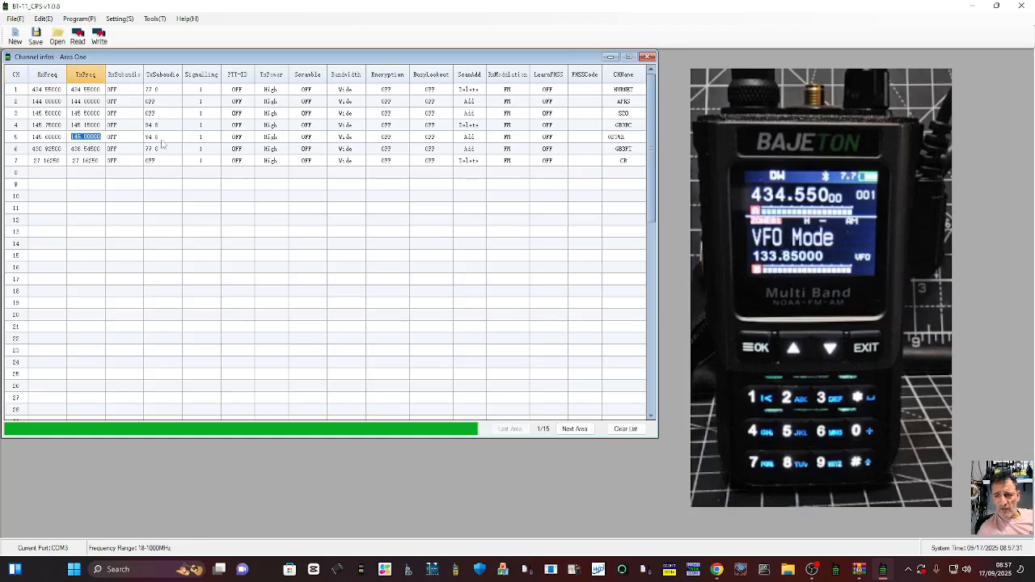
left_click(152, 135)
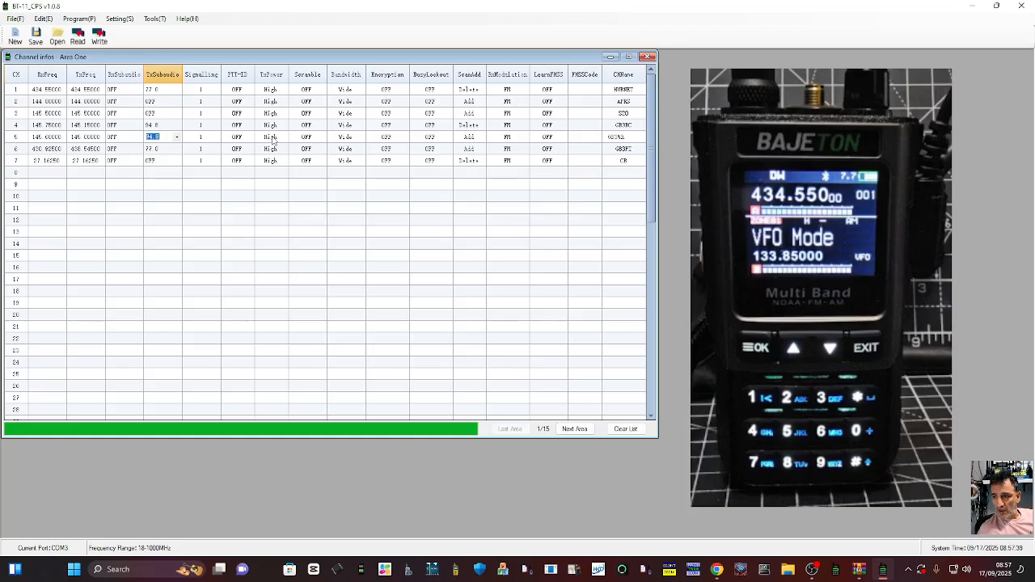
left_click(271, 136)
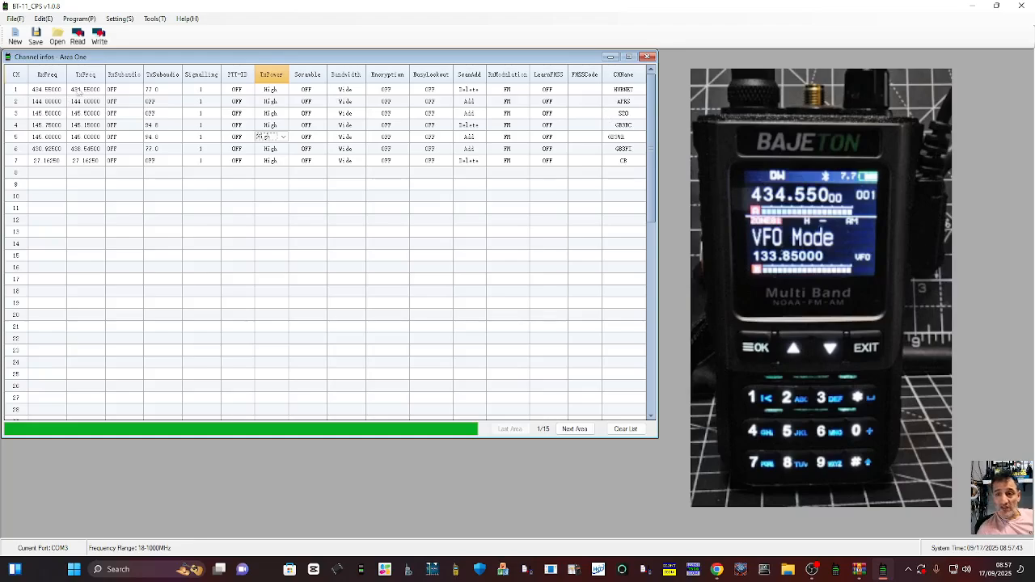
left_click(13, 19)
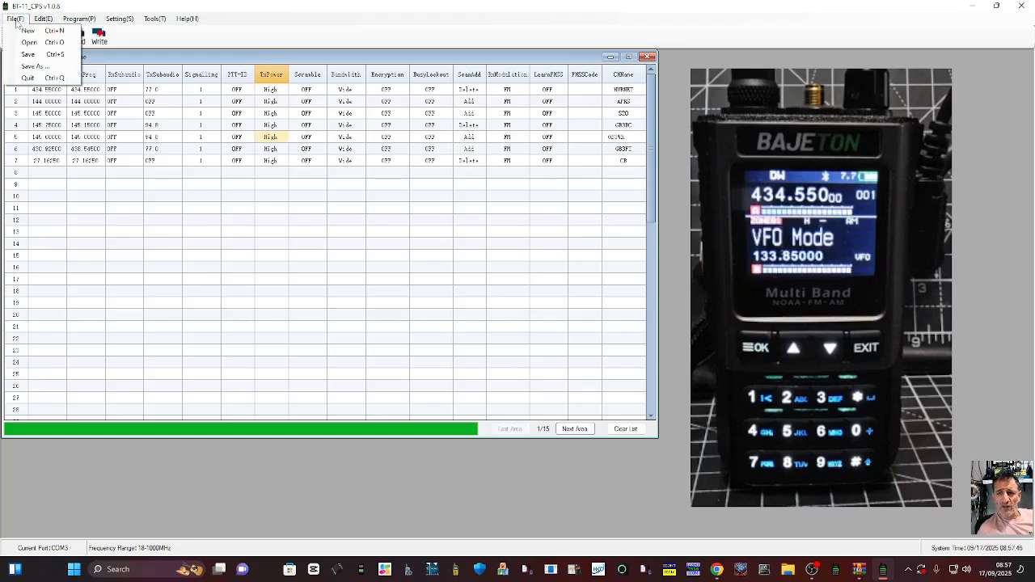
- Open Optional Features and set the transmit time-out (TOT) to OFF
left_click(42, 17)
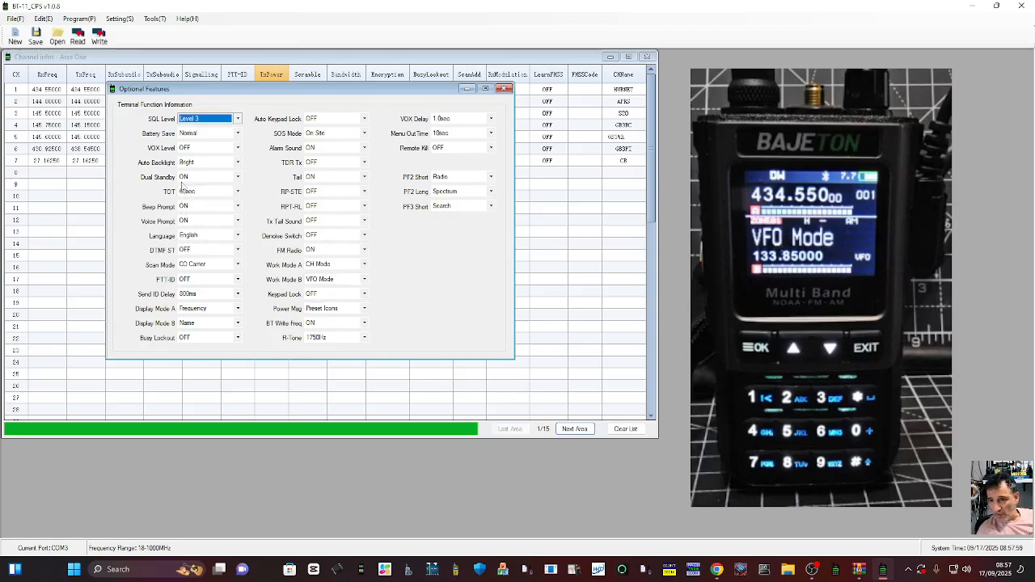
left_click(237, 191)
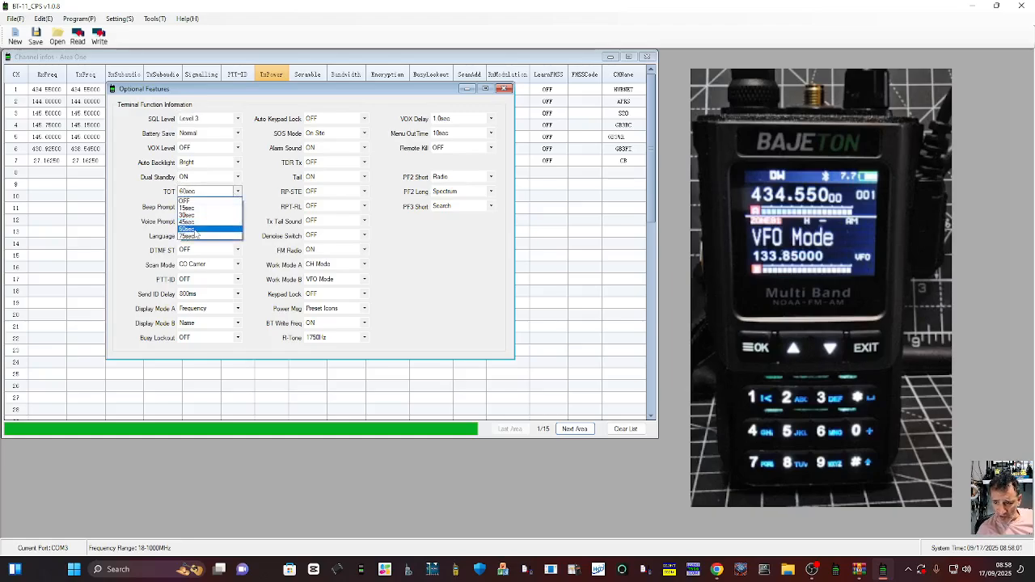
left_click(185, 200)
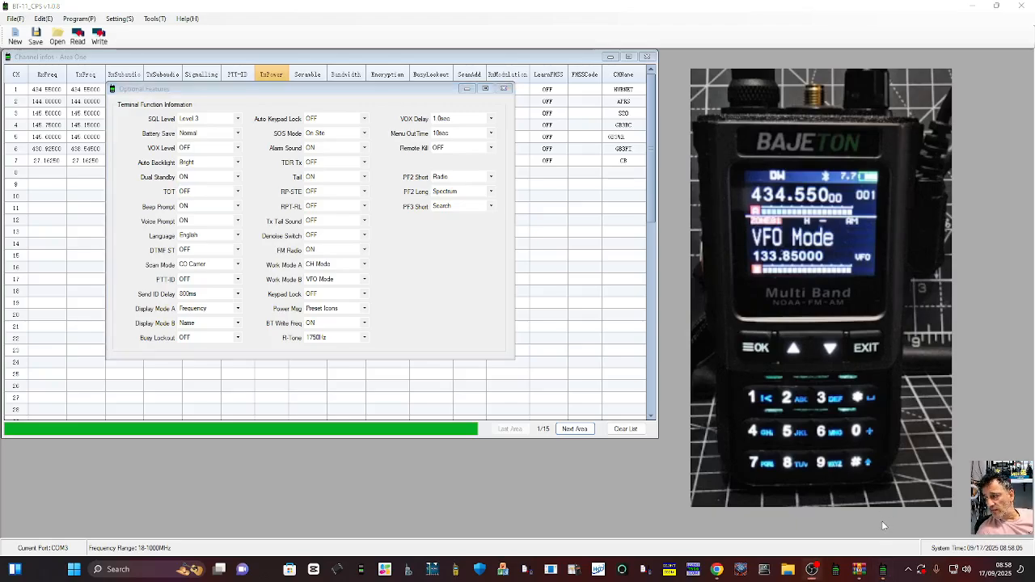
left_click(205, 190)
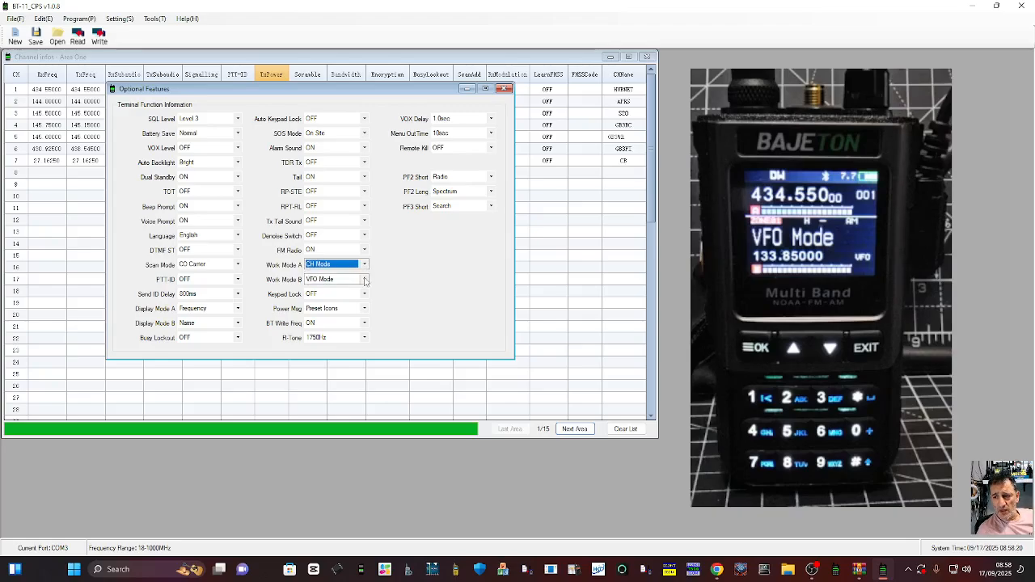
- Keep band B in VFO mode, set Display Mode A to Name and B to Frequency
left_click(364, 279)
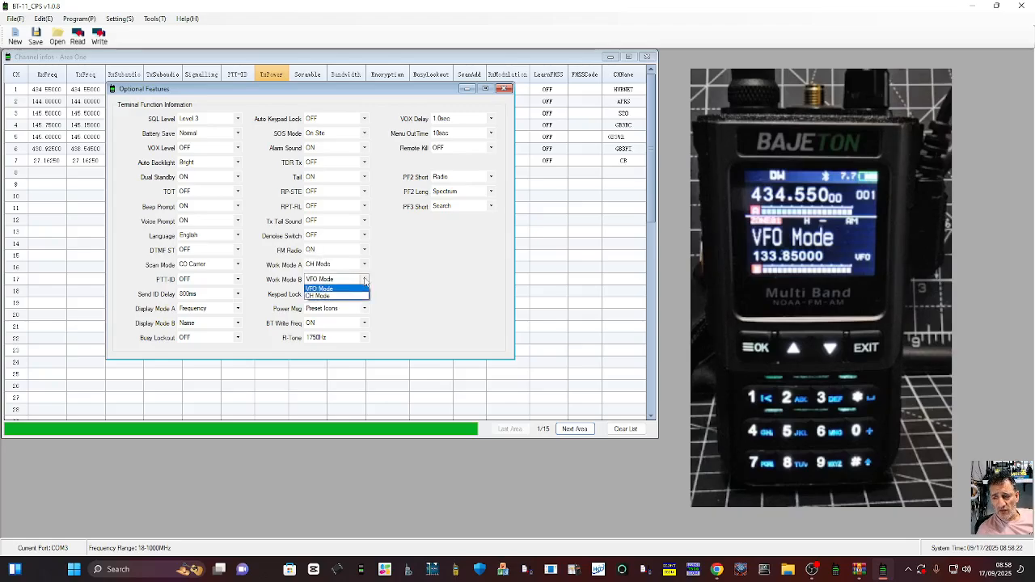
left_click(320, 289)
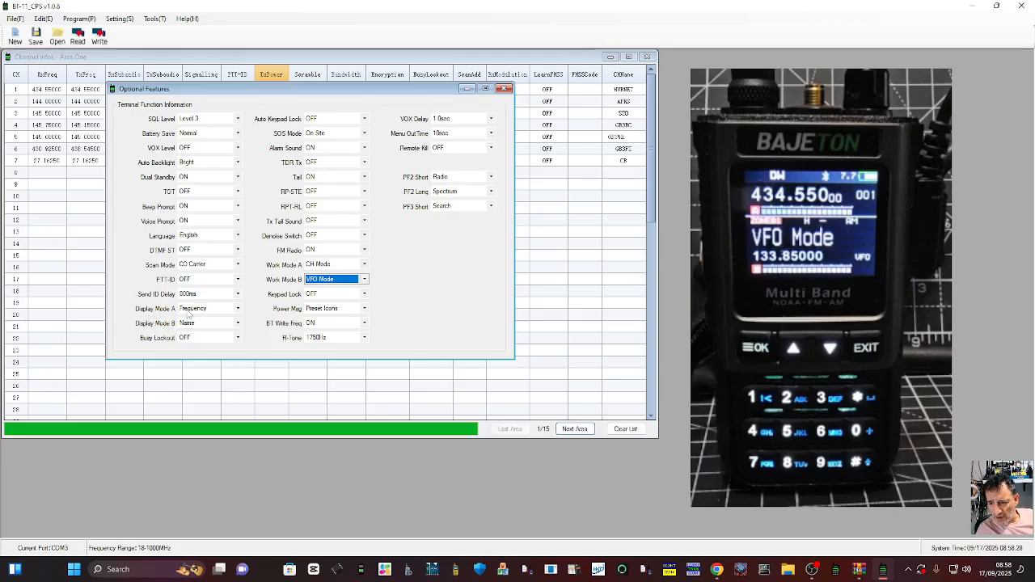
left_click(238, 308)
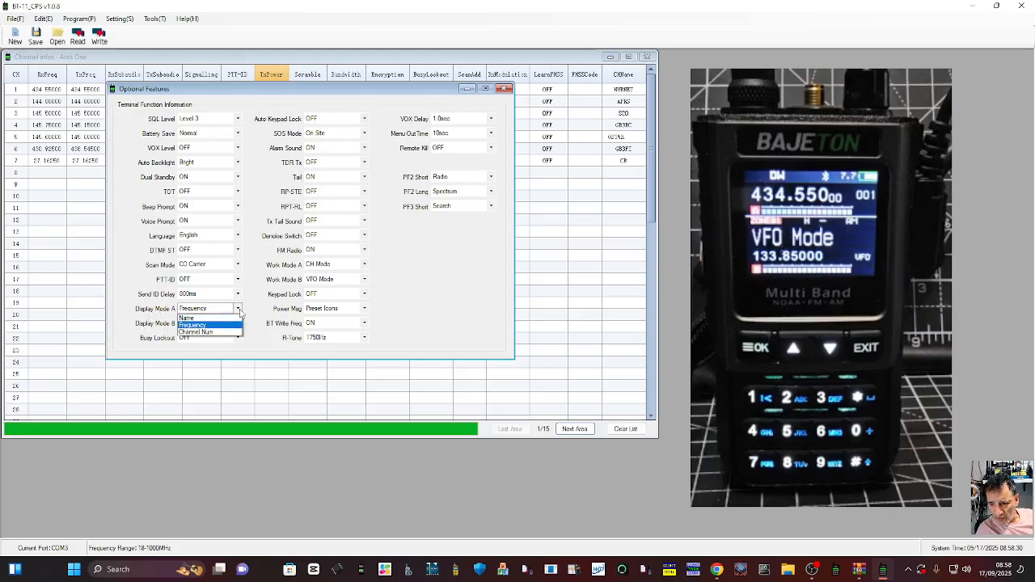
mouse_move(194, 317)
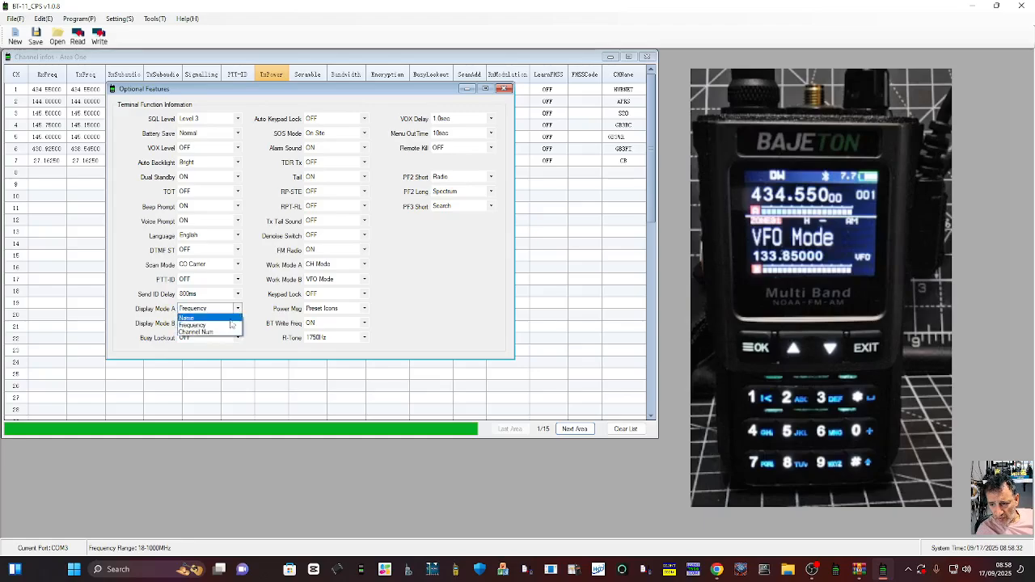
left_click(187, 317)
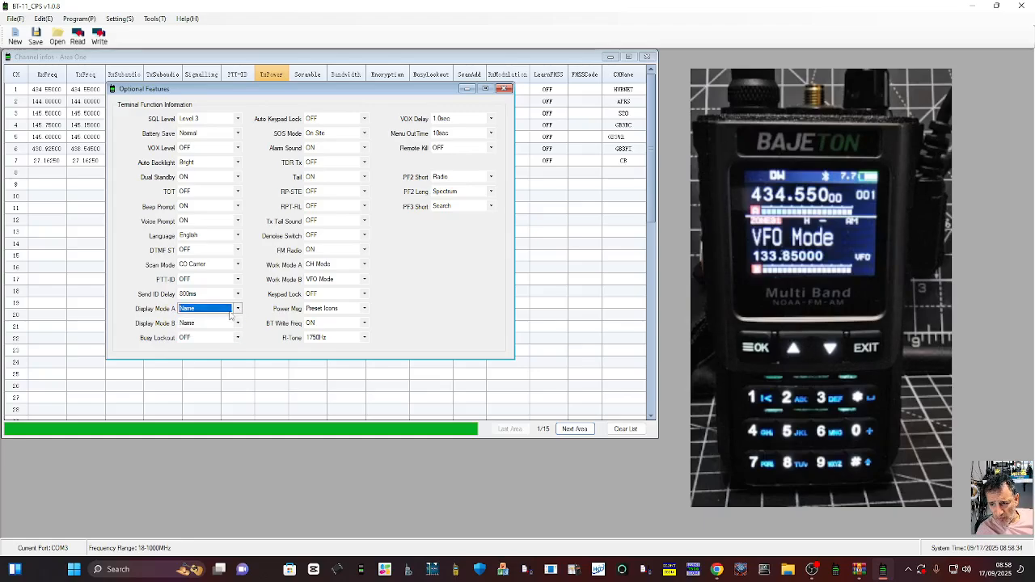
left_click(237, 323)
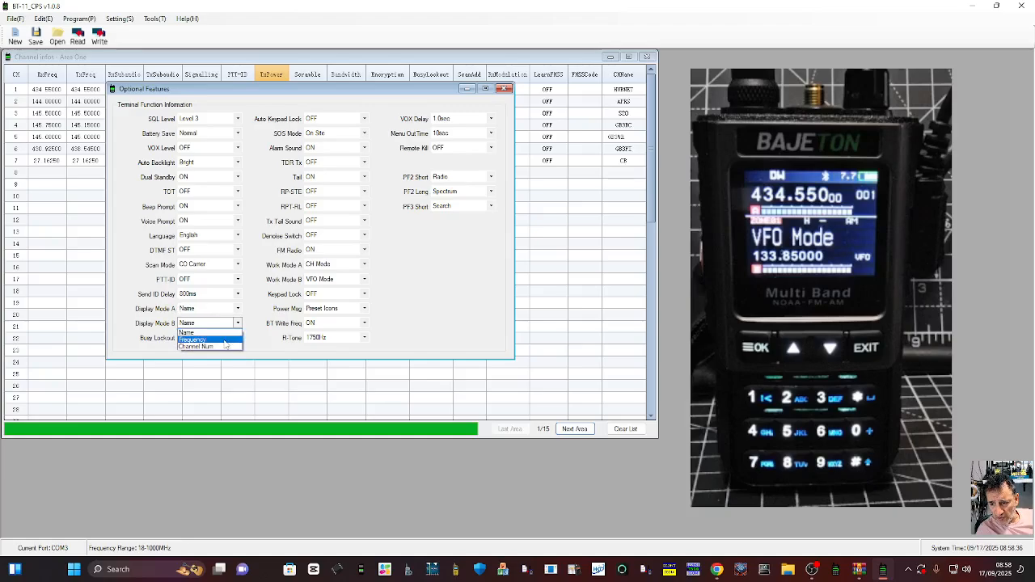
left_click(194, 338)
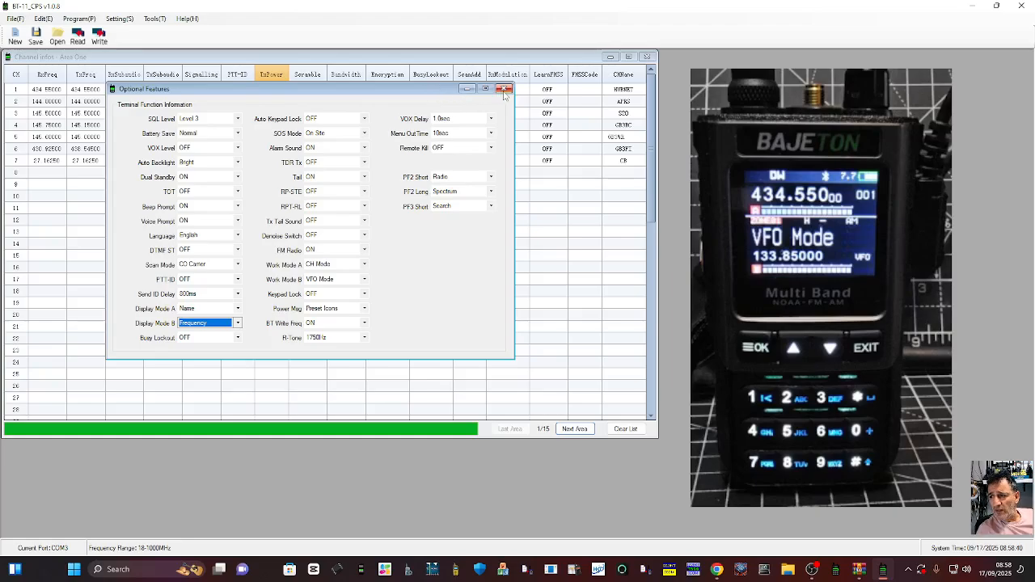
left_click(504, 89)
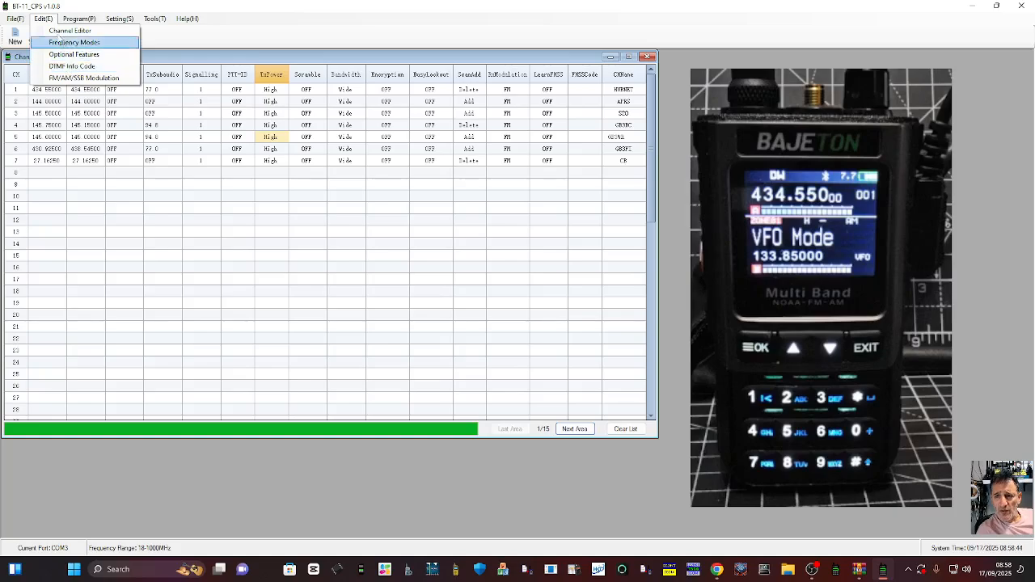
mouse_move(70, 31)
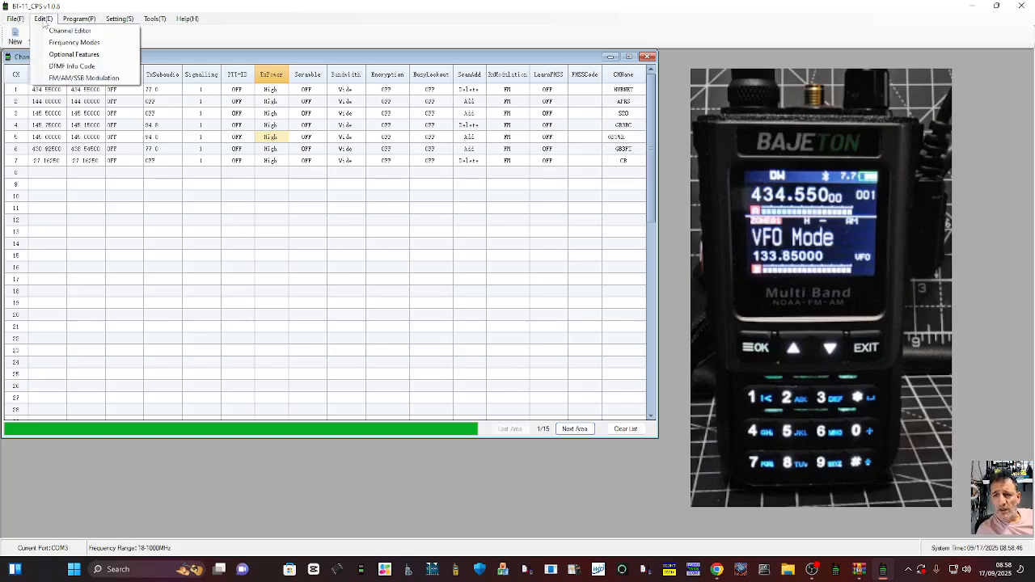
- Retype the A-band receive frequency as 434.55 in the Frequency Modes window
left_click(74, 42)
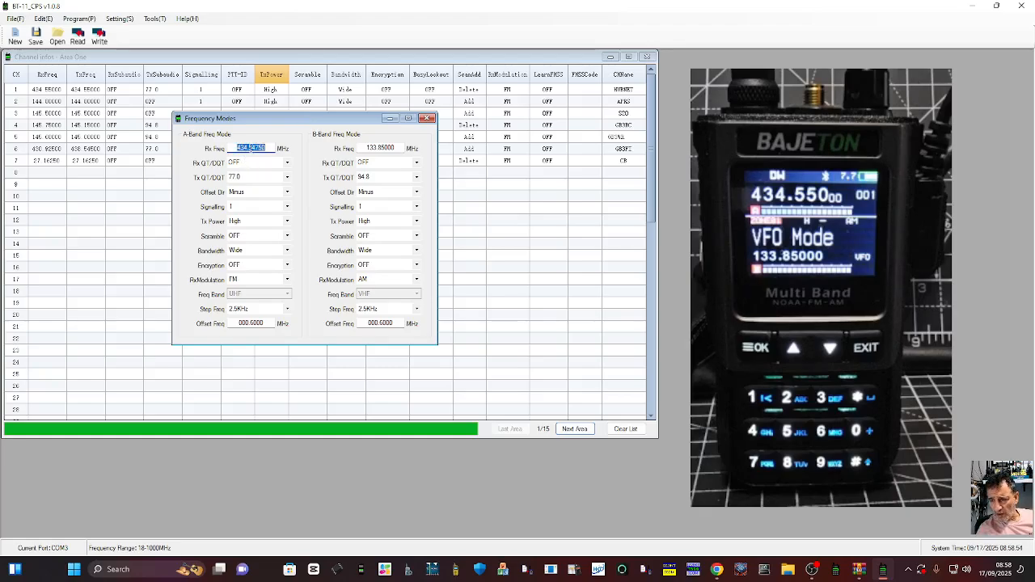
type("4")
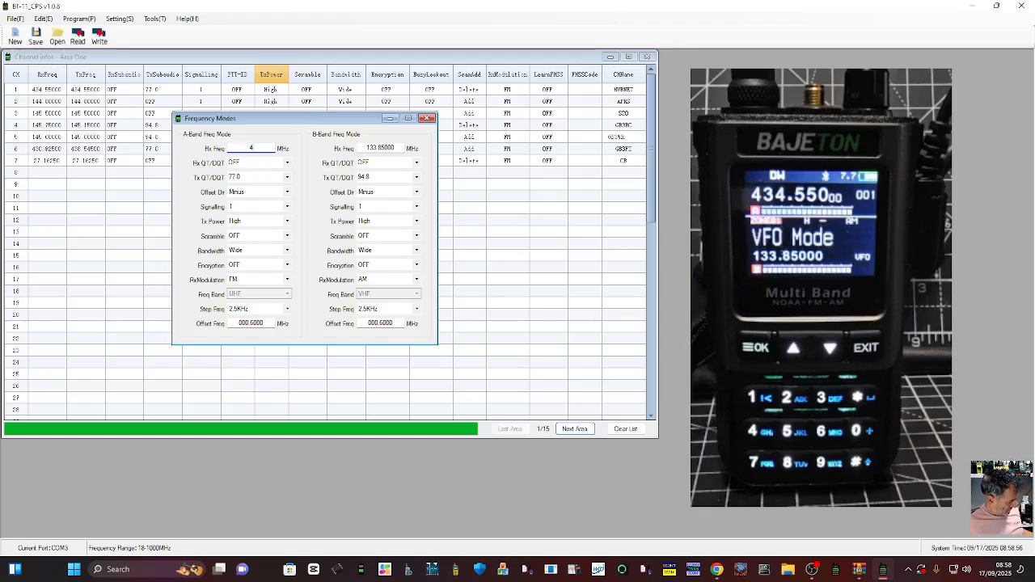
type("434.55")
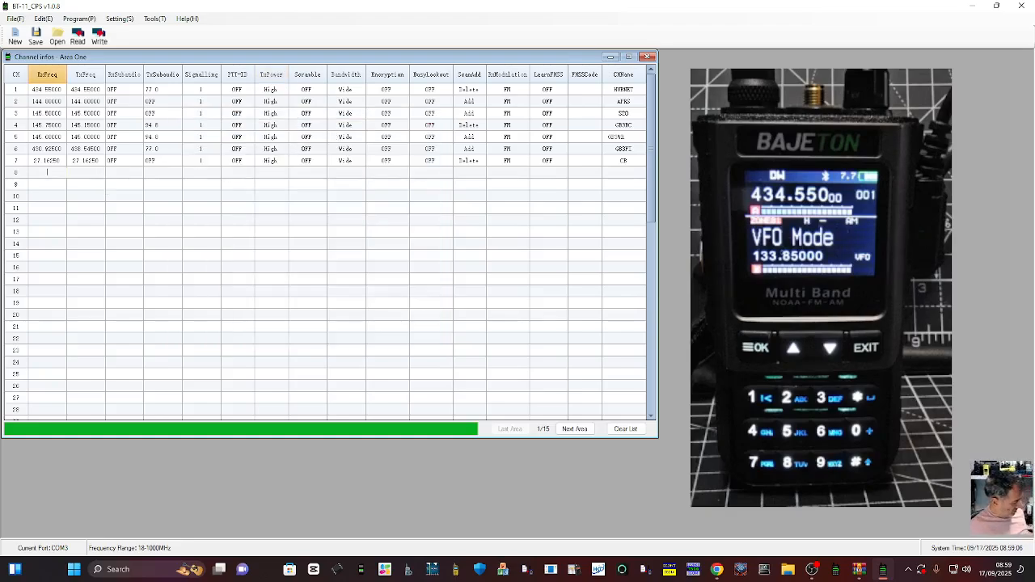
- Fill row 8 with 133.85000 MHz Rx/Tx, AM modulation and name AIR
type("133.85000")
left_click(624, 172)
type("AIR")
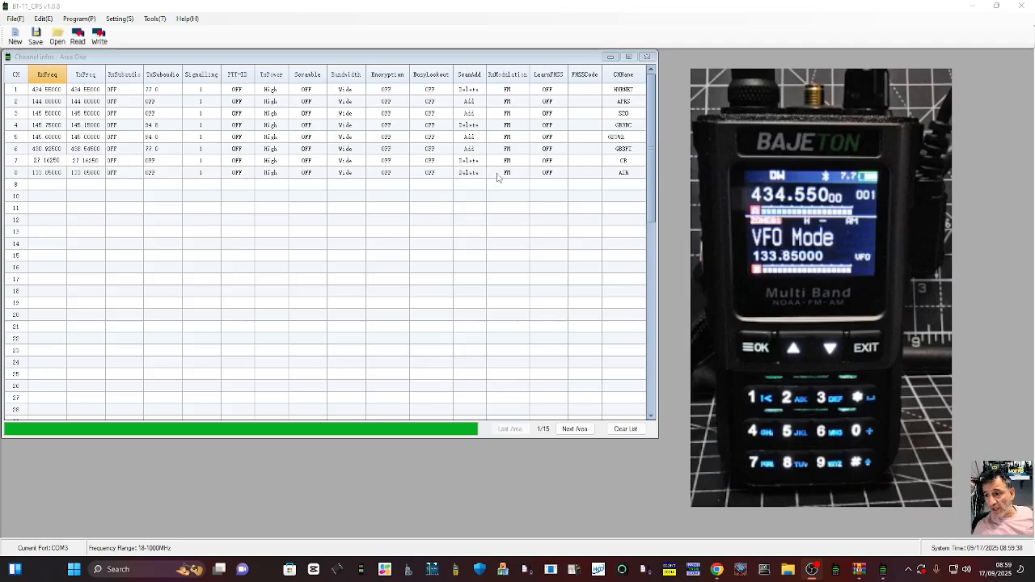
left_click(508, 160)
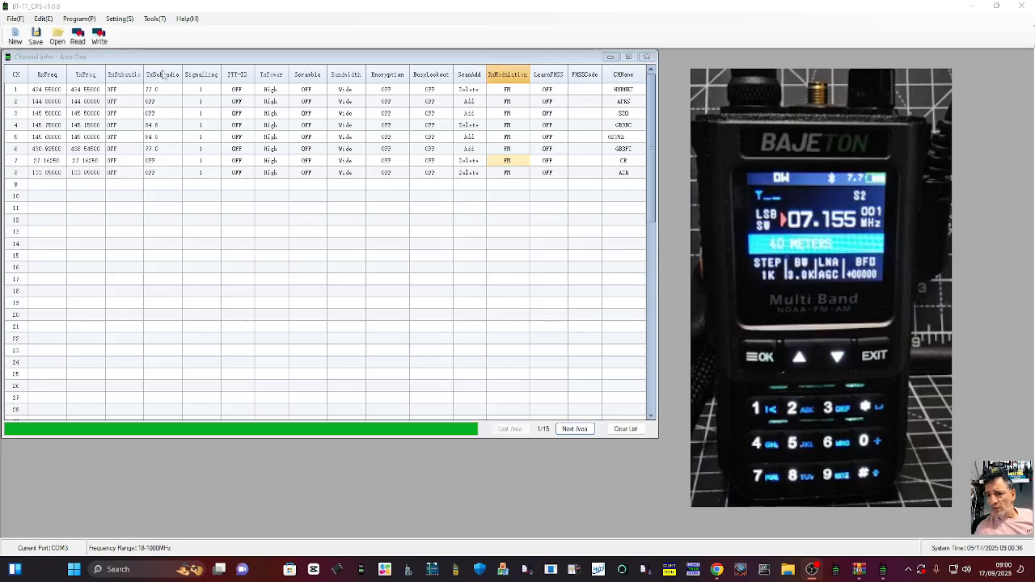
- Open Edit > FM/AM/SSB Modulation and review the modulation modes, leaving LSB selected
left_click(42, 17)
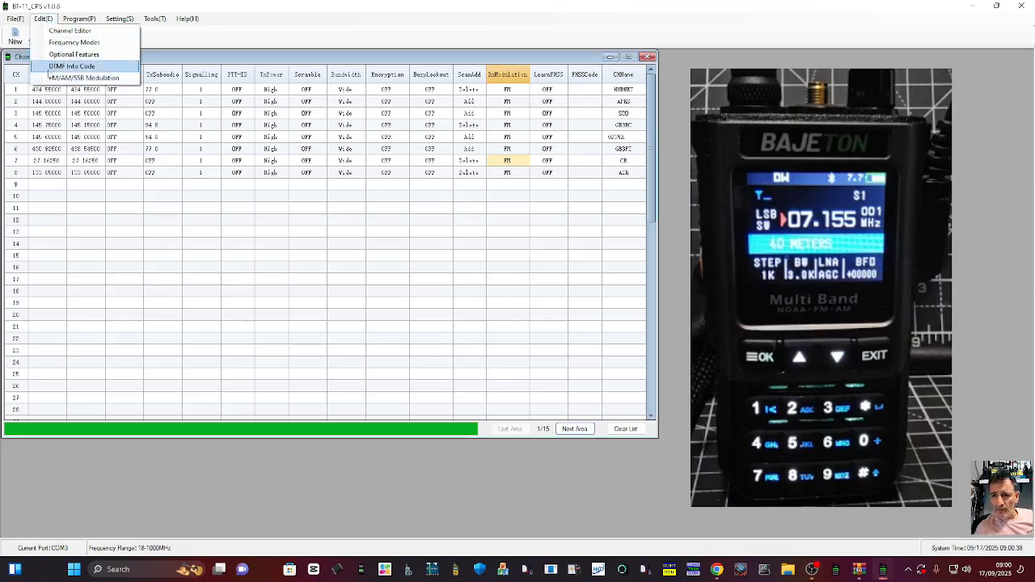
left_click(85, 78)
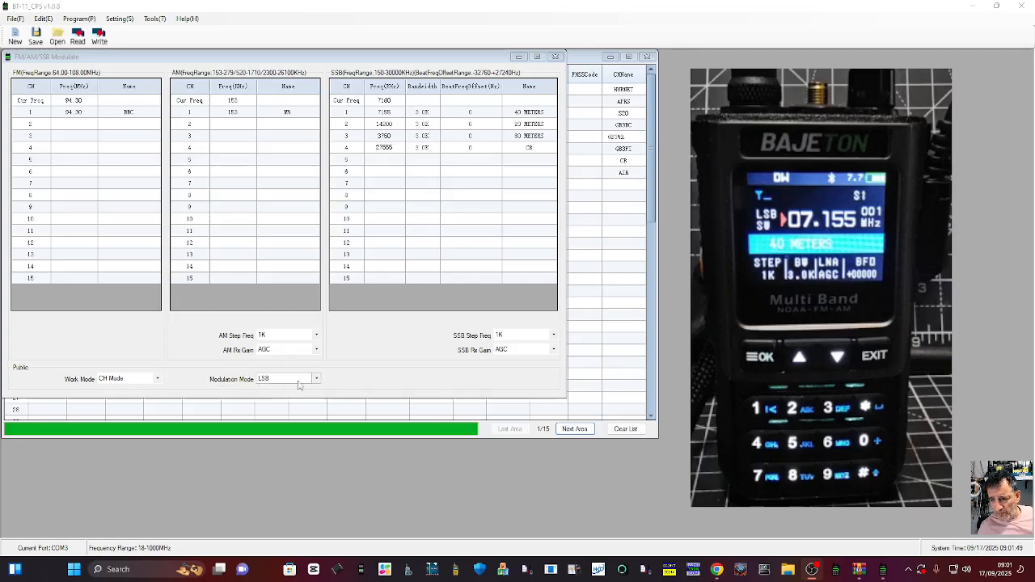
left_click(316, 379)
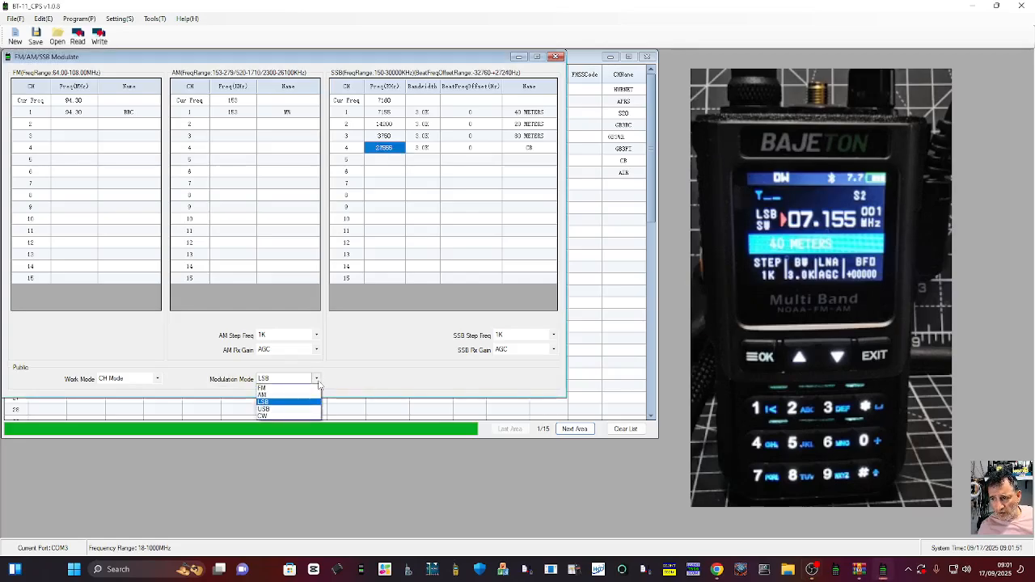
left_click(263, 401)
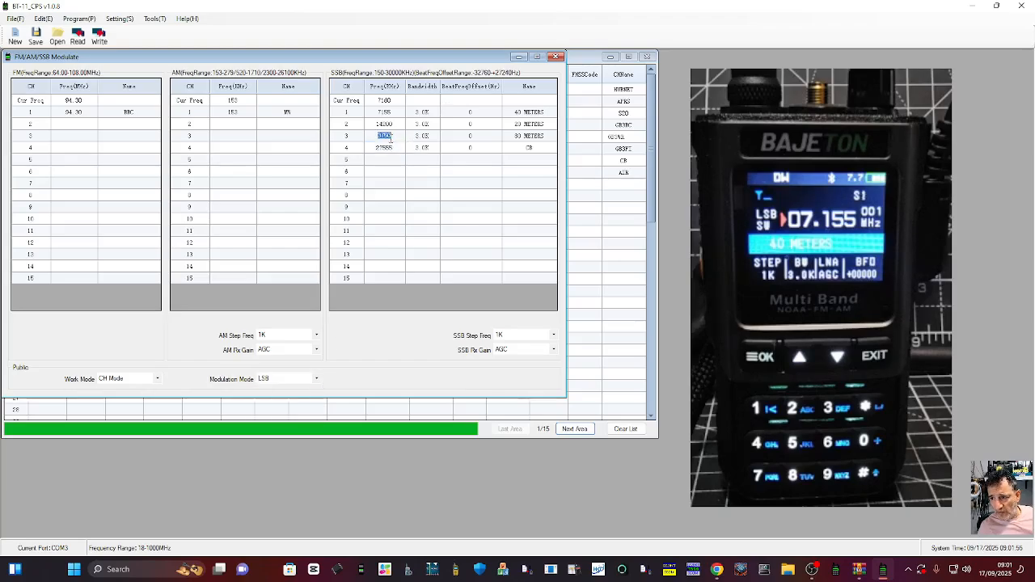
left_click(385, 124)
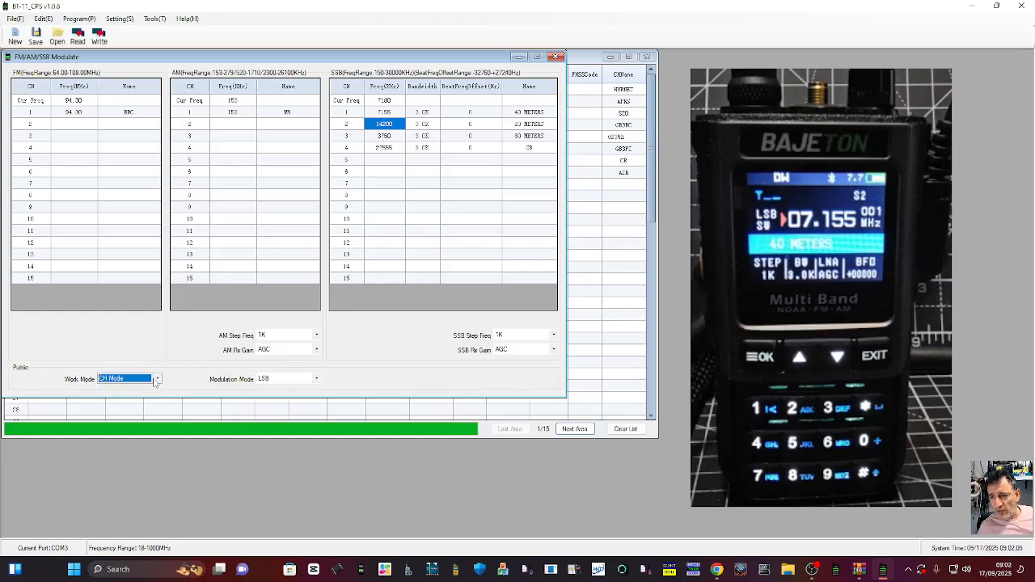
- Select SSB channel 2 (14200) and change the modulation mode to USB
left_click(156, 378)
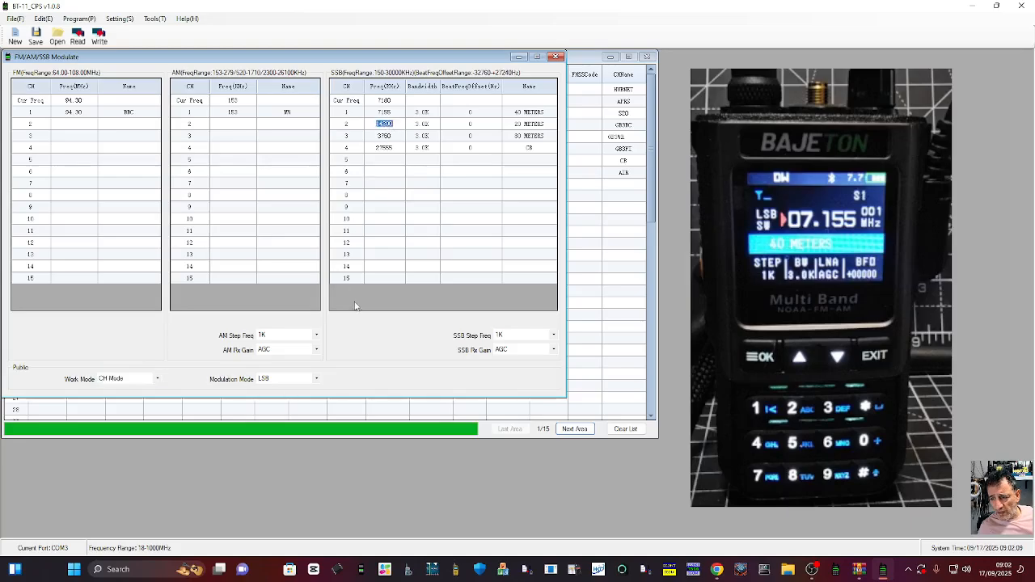
left_click(315, 378)
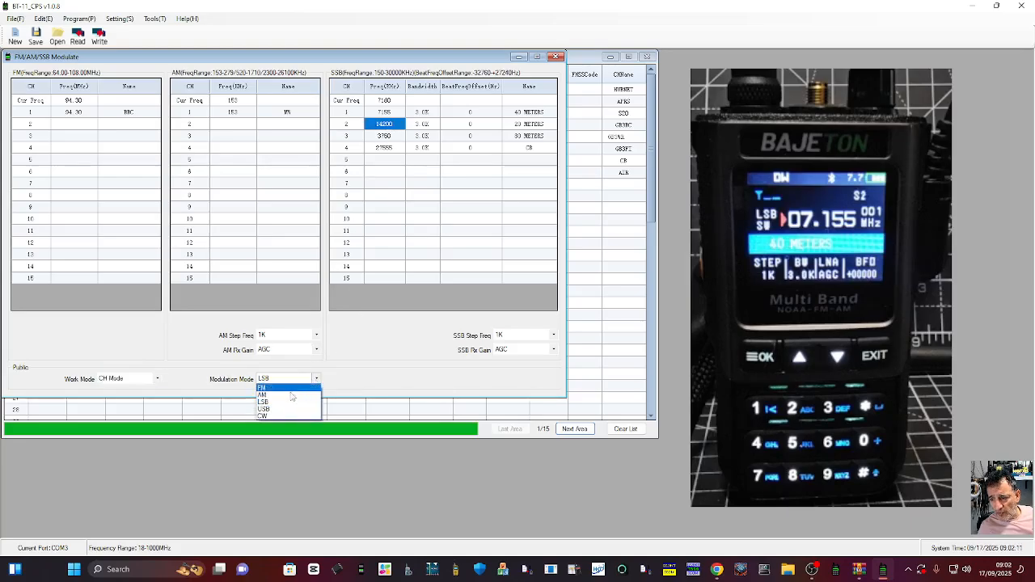
left_click(264, 409)
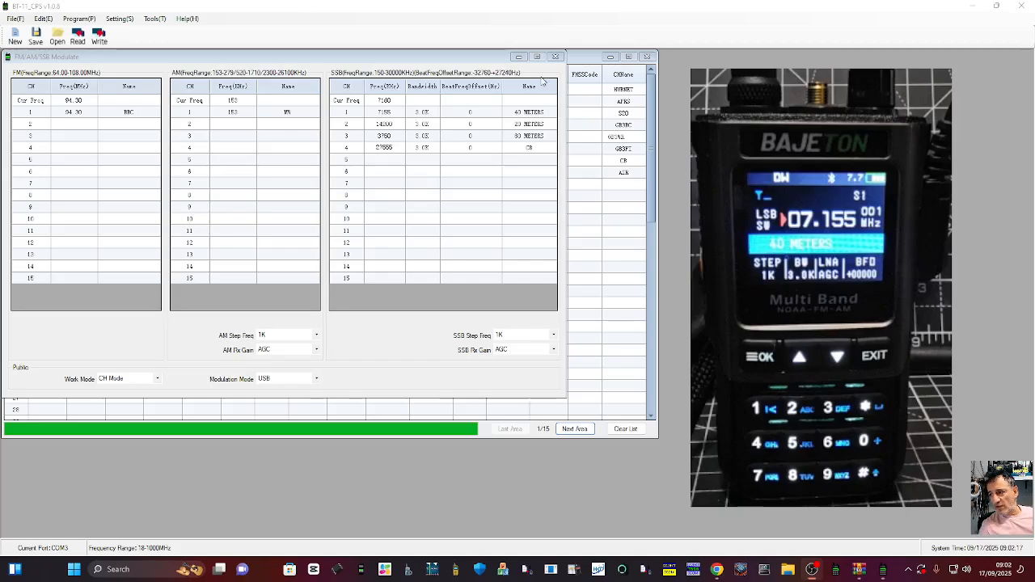
mouse_move(597, 131)
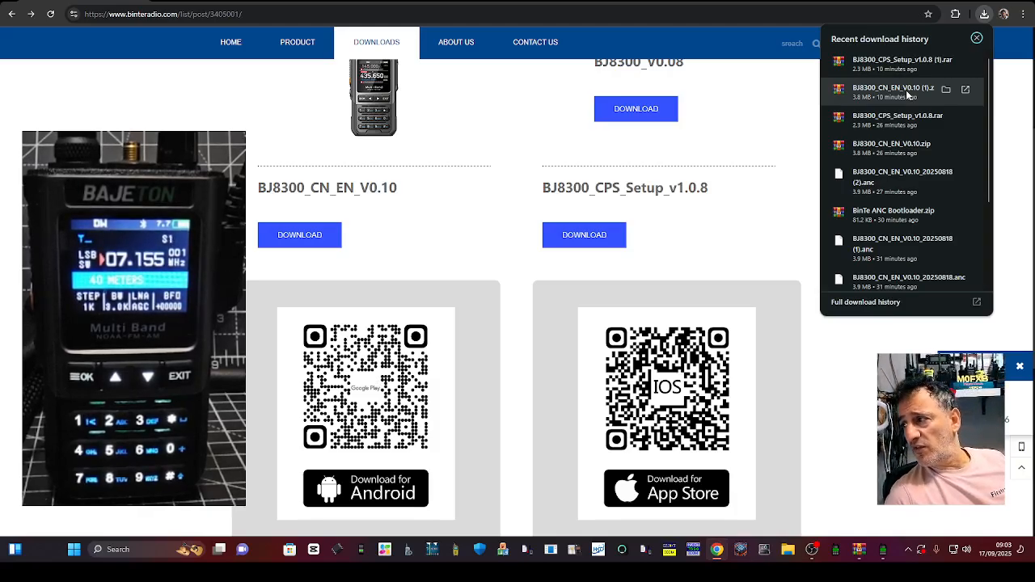
- Close Chrome's download history to return to the BJ8300_V0.08 downloads page
left_click(983, 12)
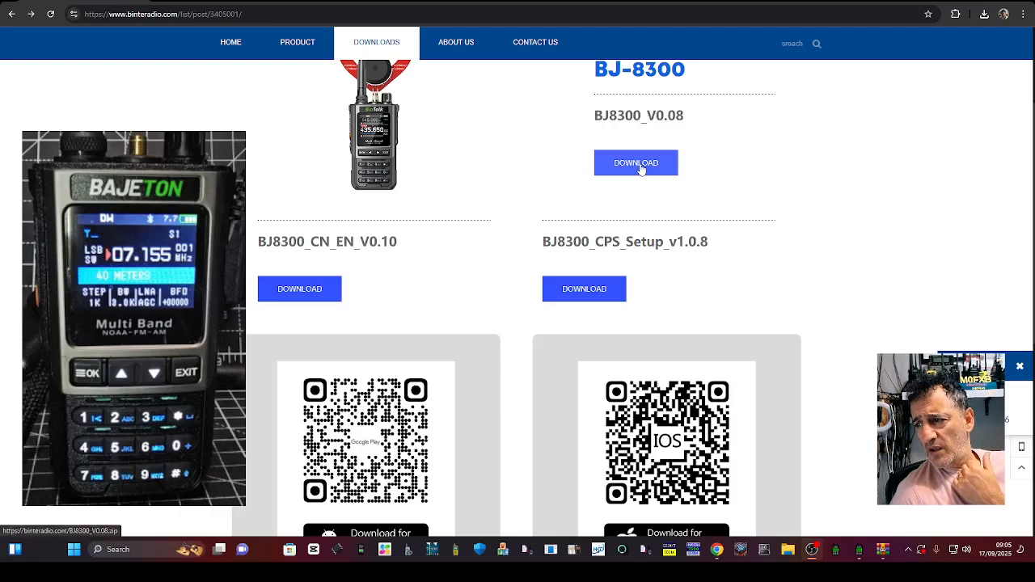
- Open BJ8300_V0.08.zip and run BinTe ANC Bootloader.exe despite the SmartScreen warning
left_click(635, 163)
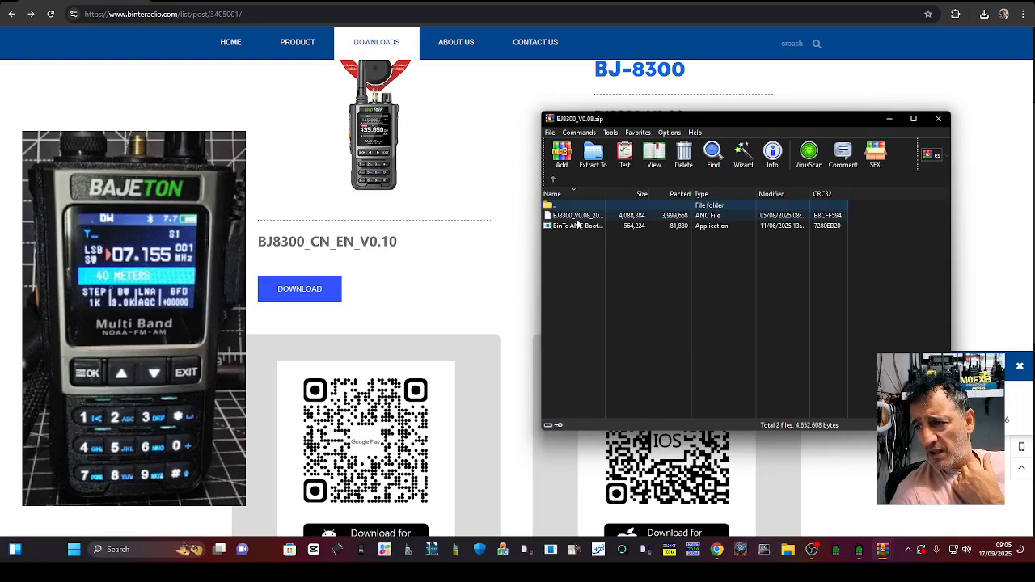
left_click(583, 216)
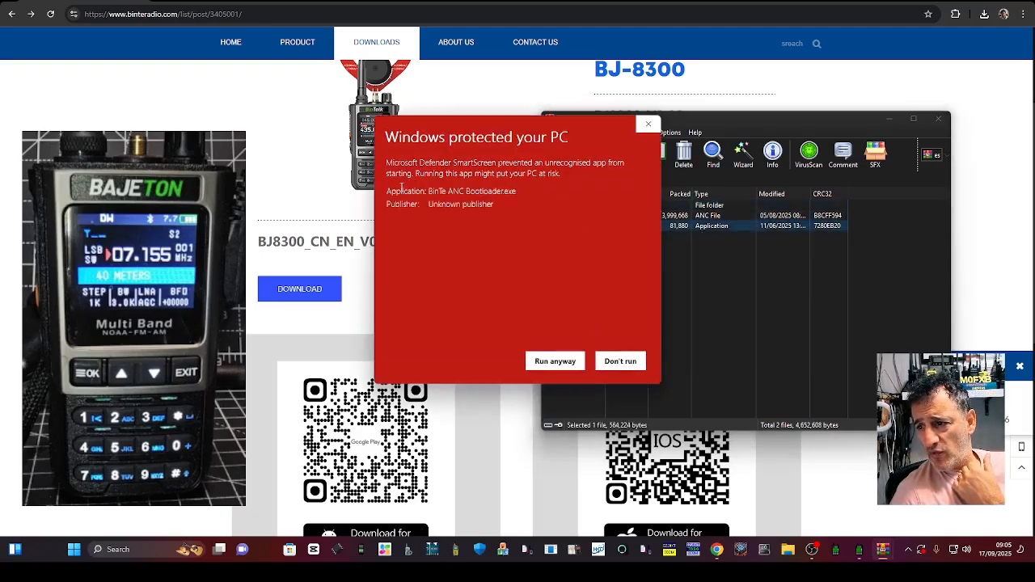
left_click(555, 361)
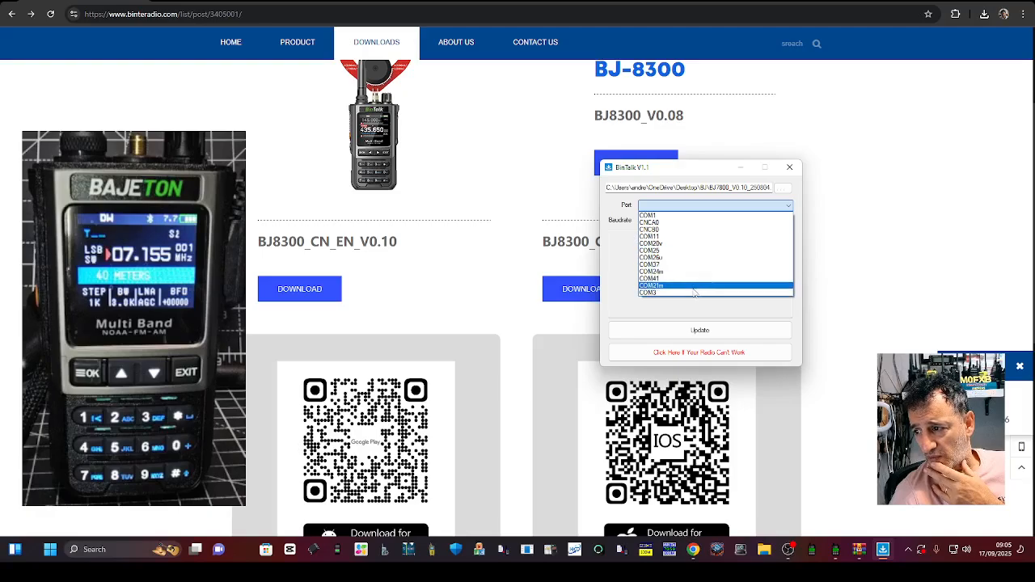
- Select COM3 at 115200 baud and start the firmware update, reaching 1%
left_click(651, 285)
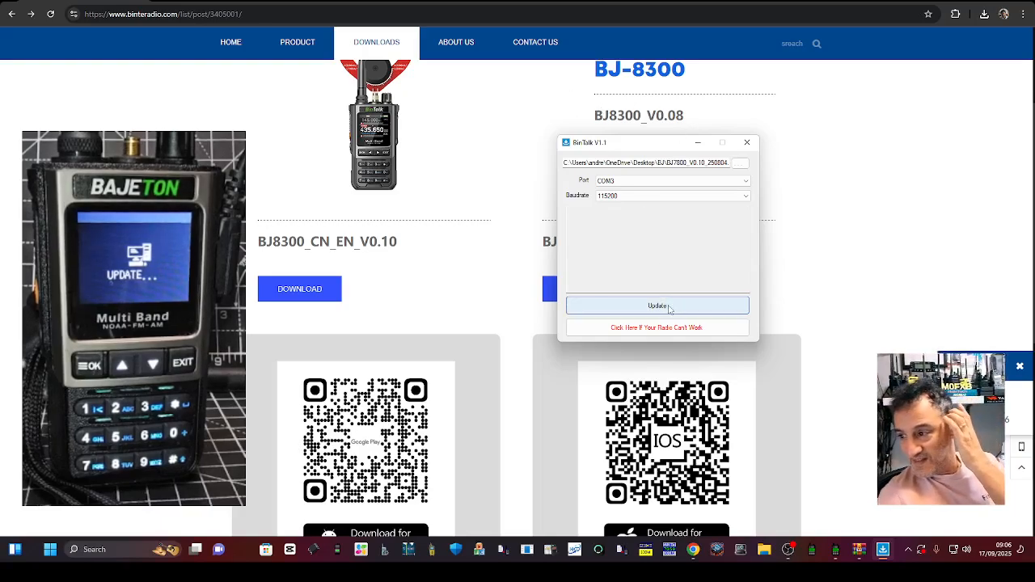
left_click(658, 306)
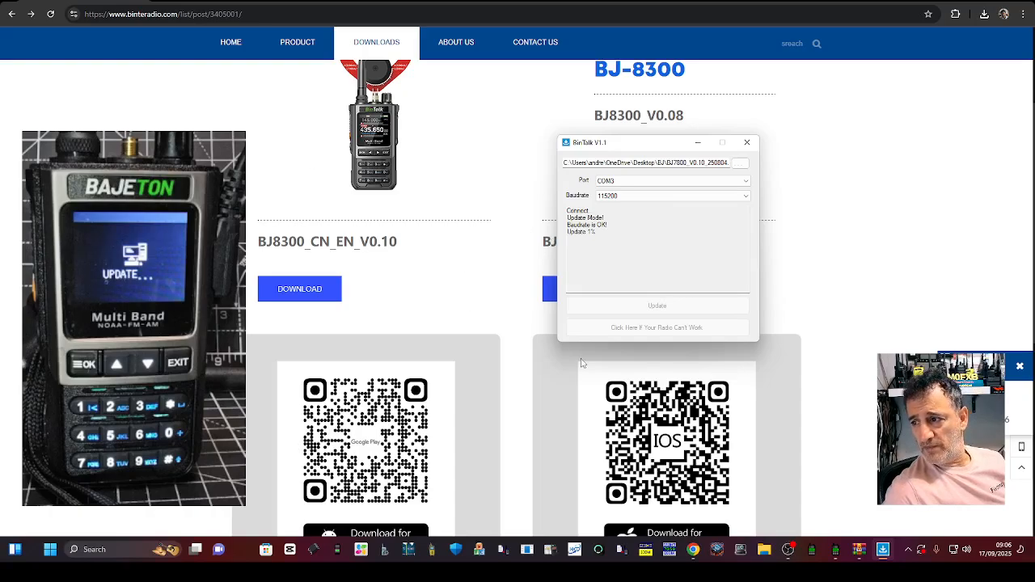
mouse_move(405, 204)
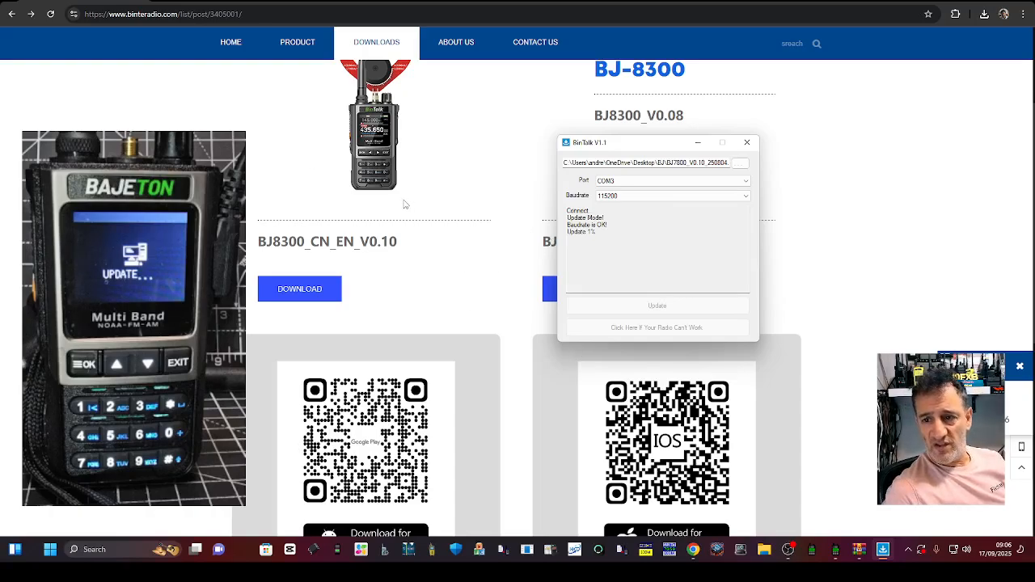